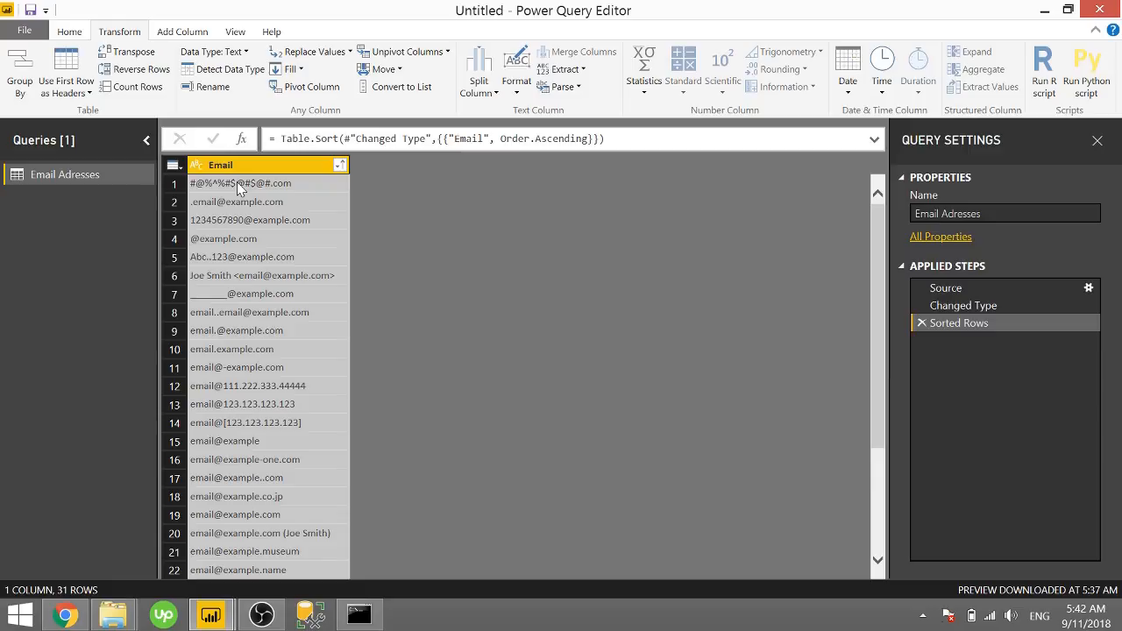
mouse_move(256, 215)
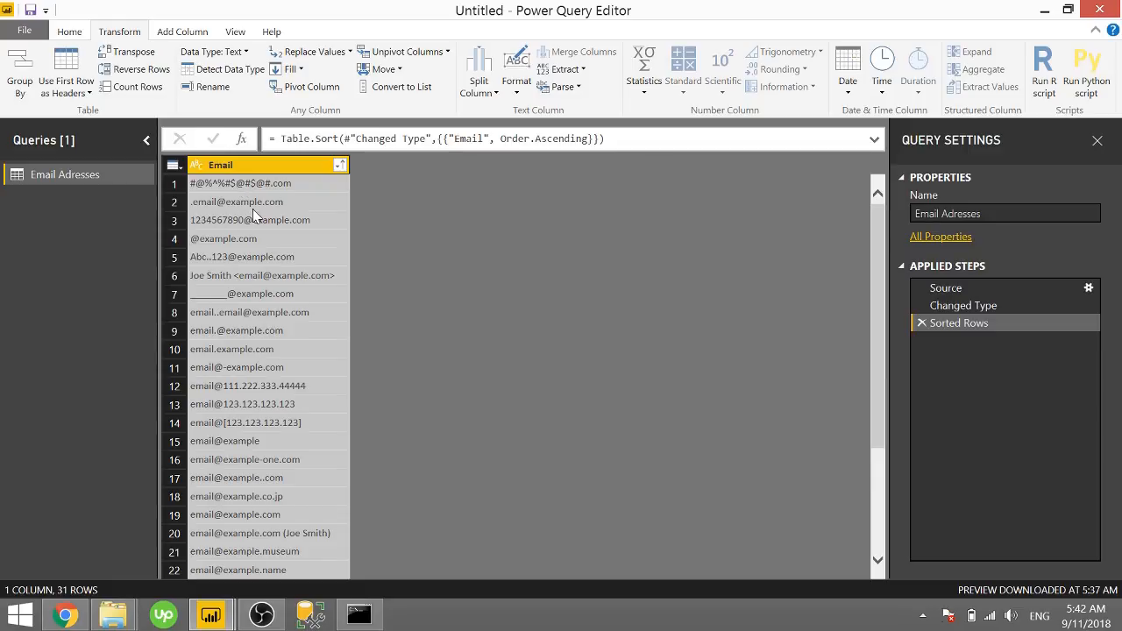
mouse_move(228, 294)
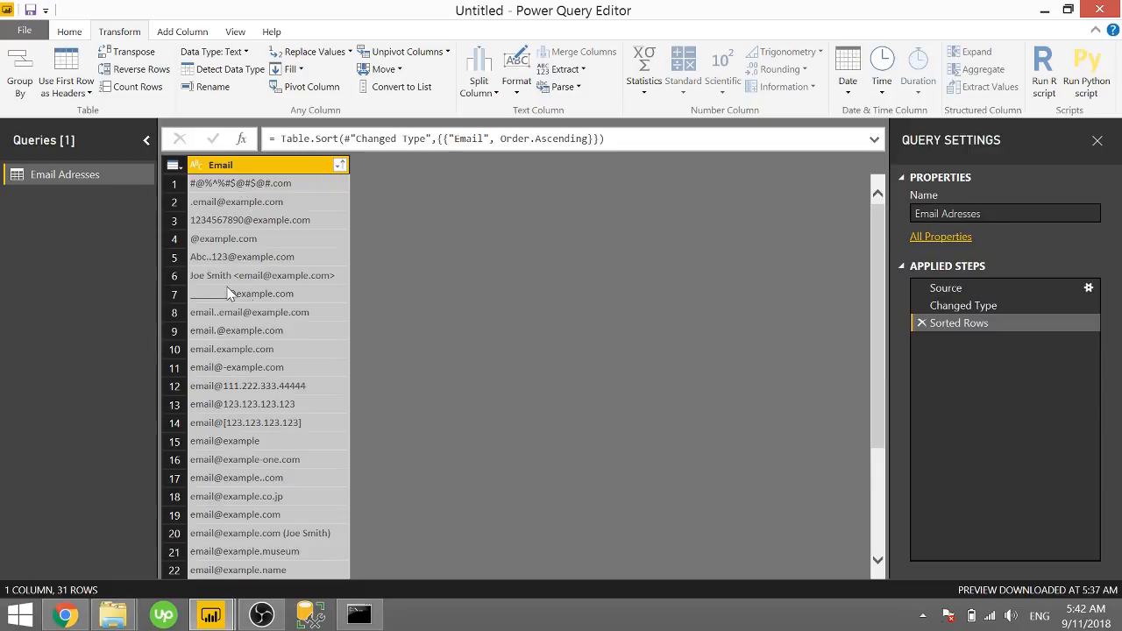
mouse_move(355, 309)
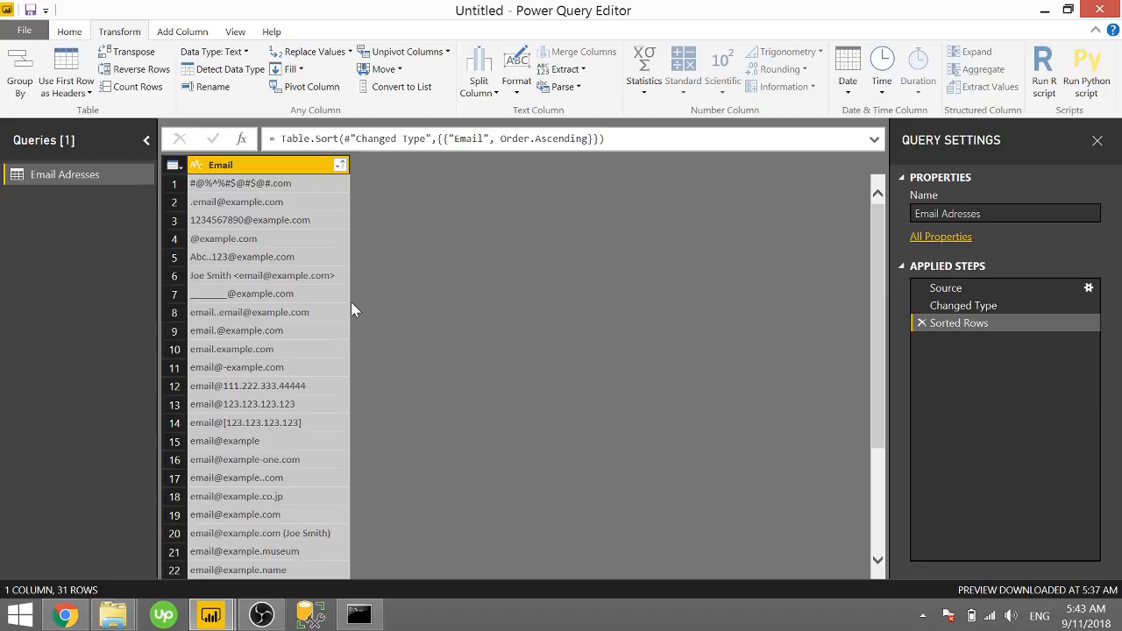
mouse_move(526, 330)
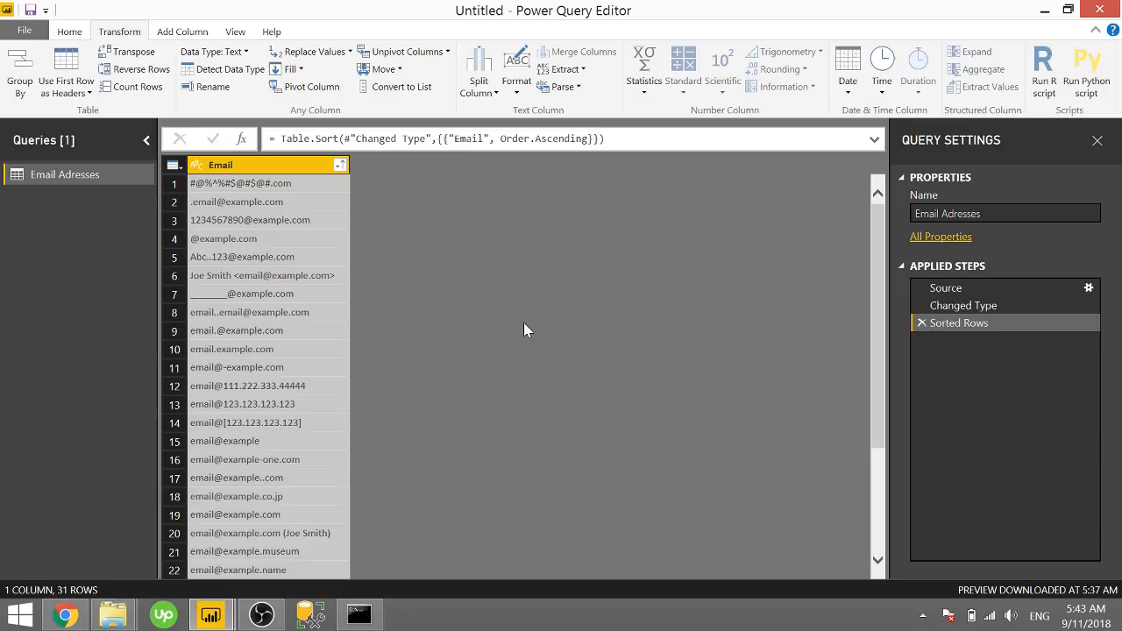
mouse_move(526, 298)
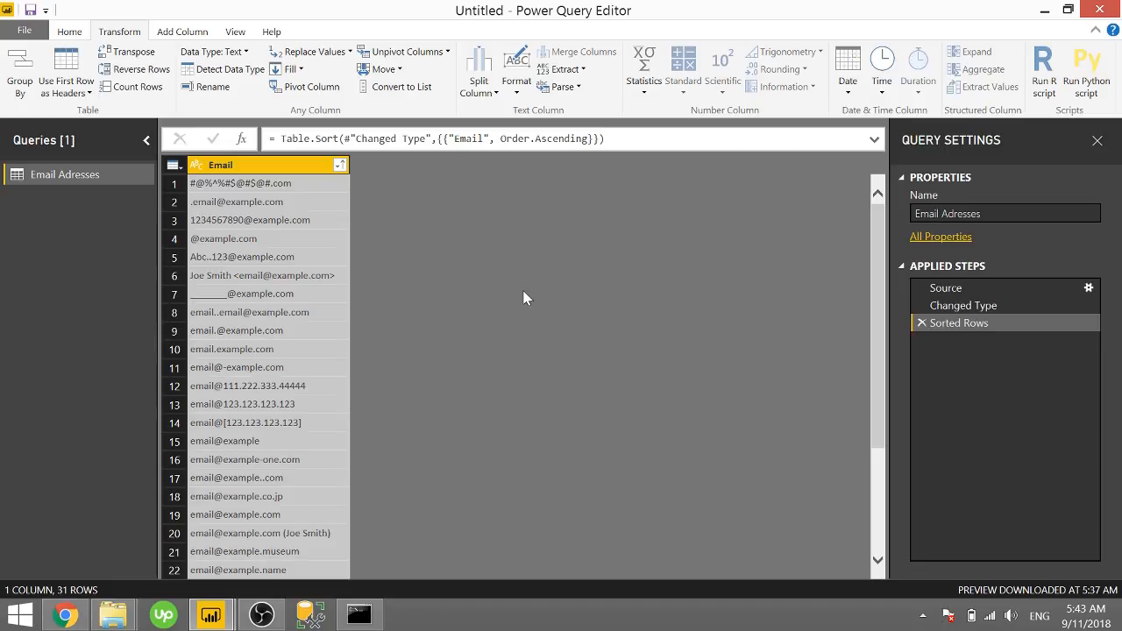
mouse_move(494, 436)
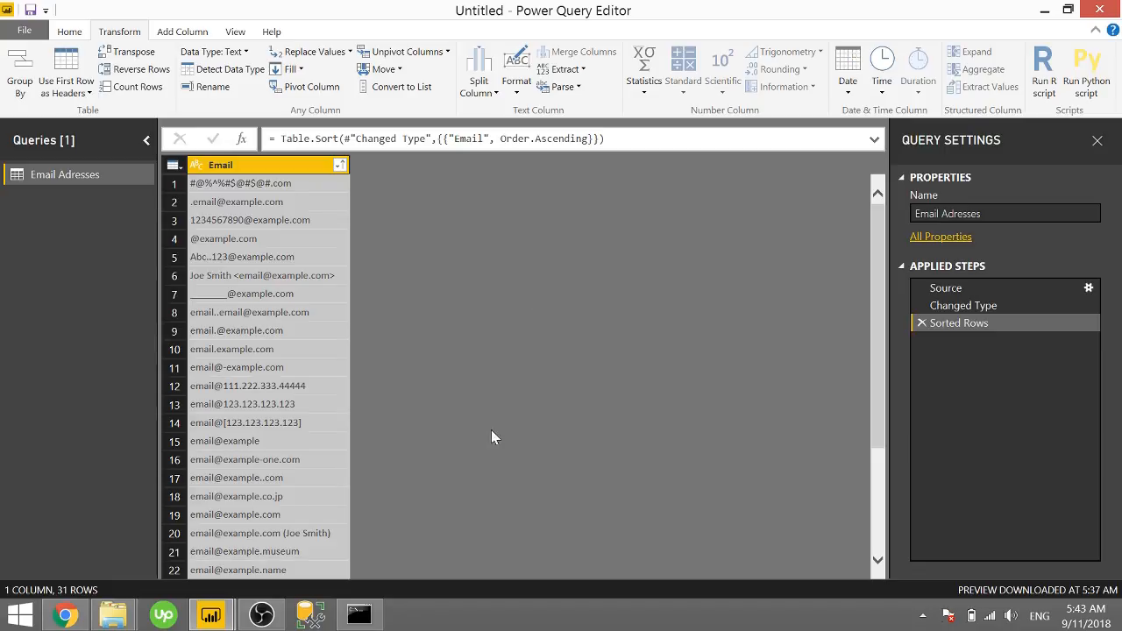
Run 'py -m pip install validate_email' in Command Prompt, then return to Power Query Editor
left_click(359, 612)
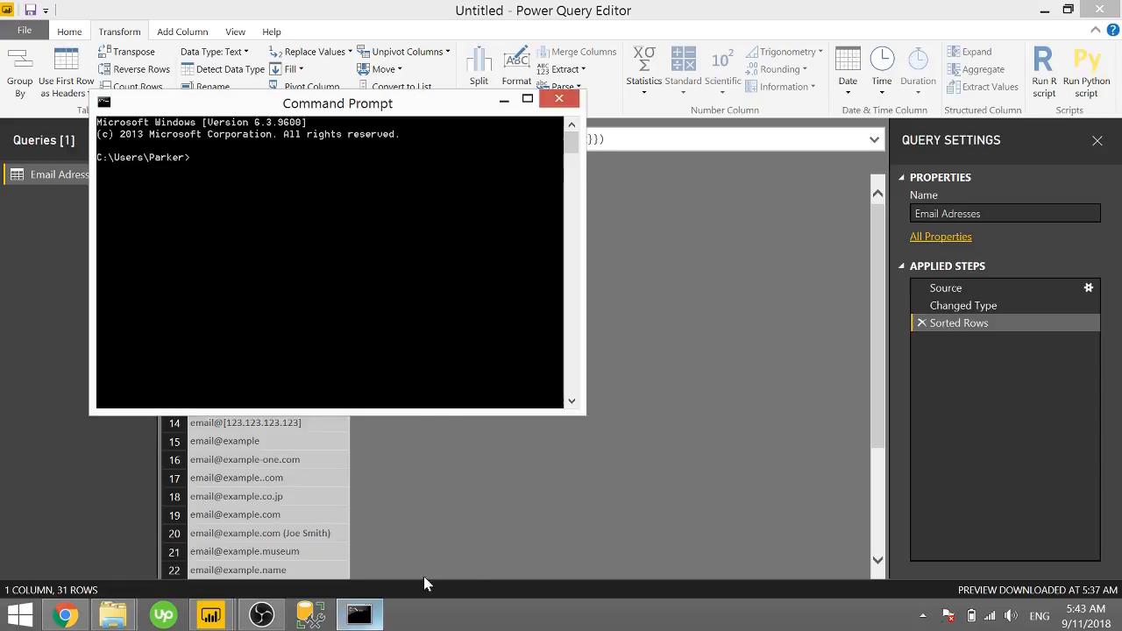
mouse_move(430, 272)
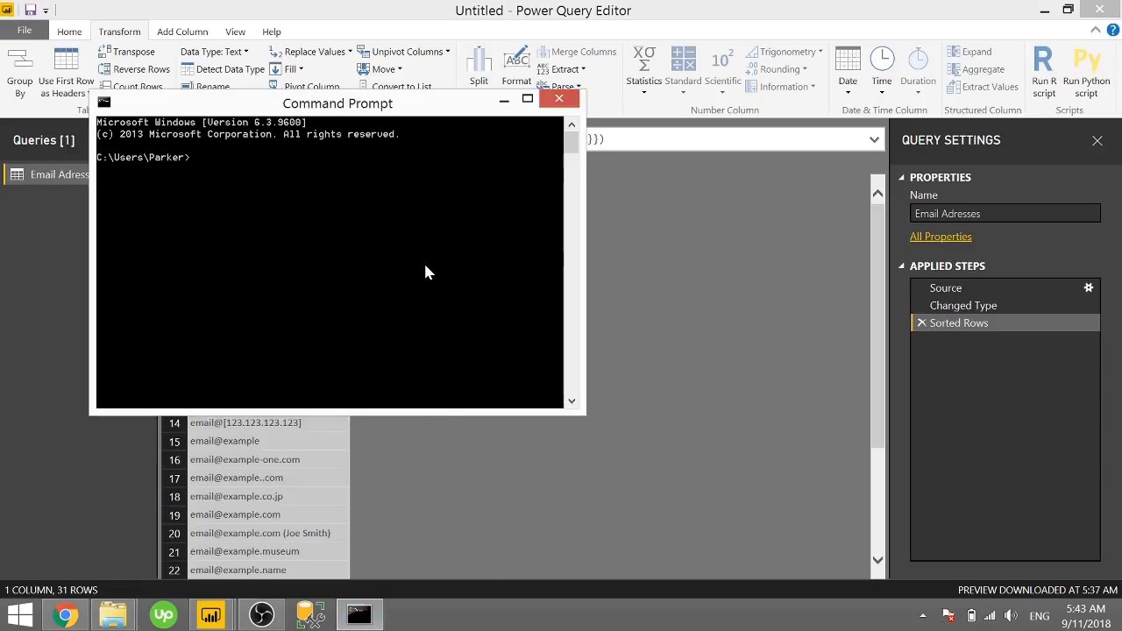
type("py -m p")
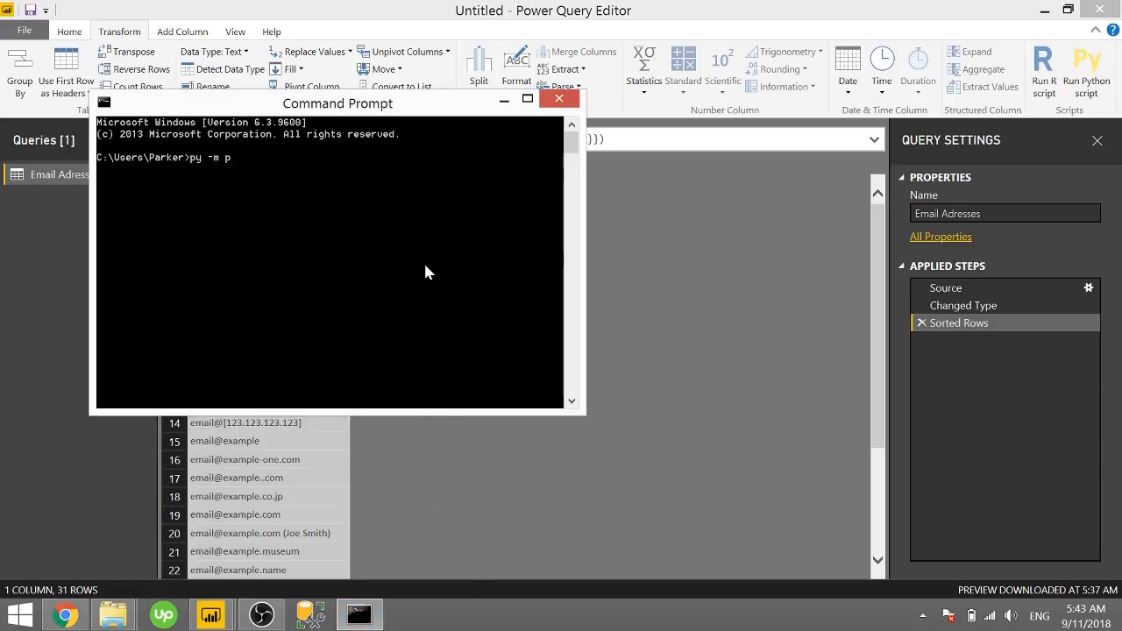
type("ip install")
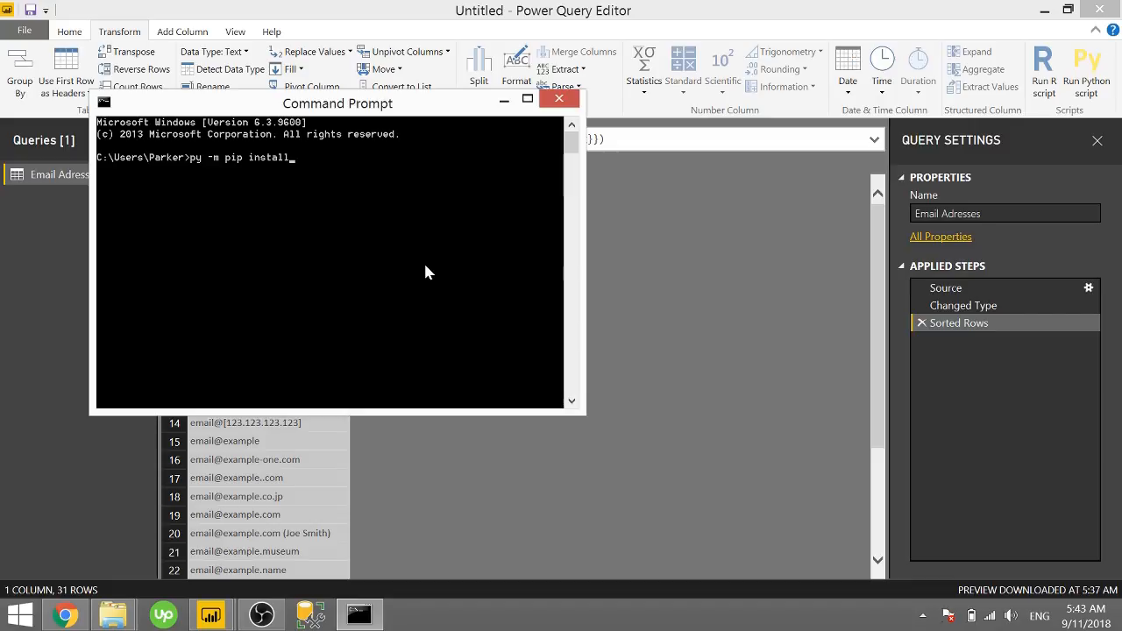
type("validate_email")
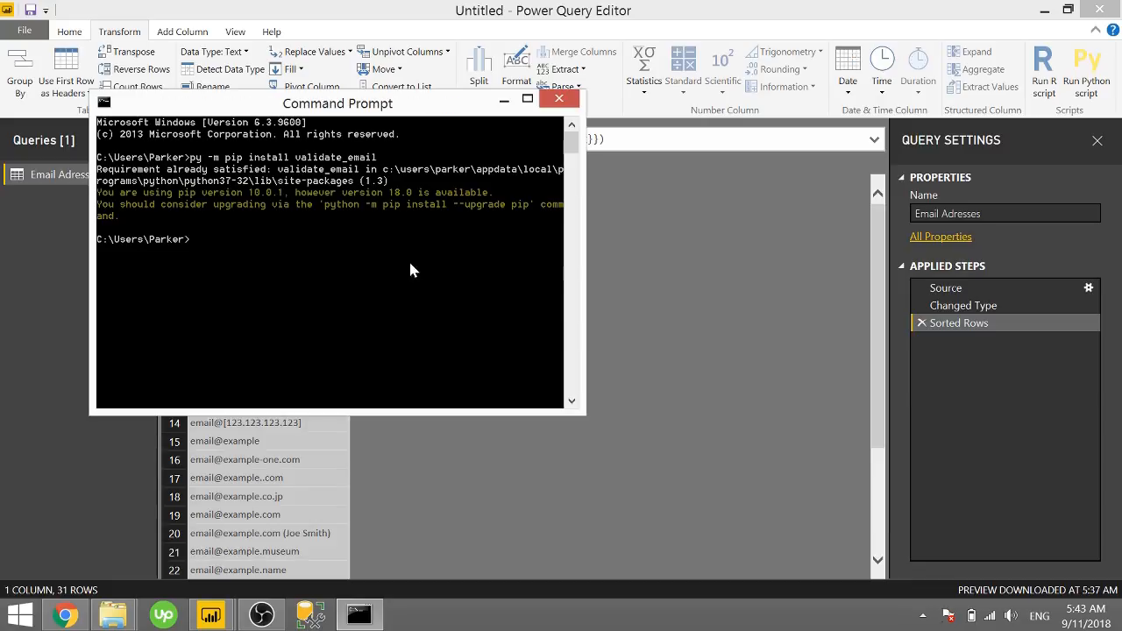
left_click(558, 98)
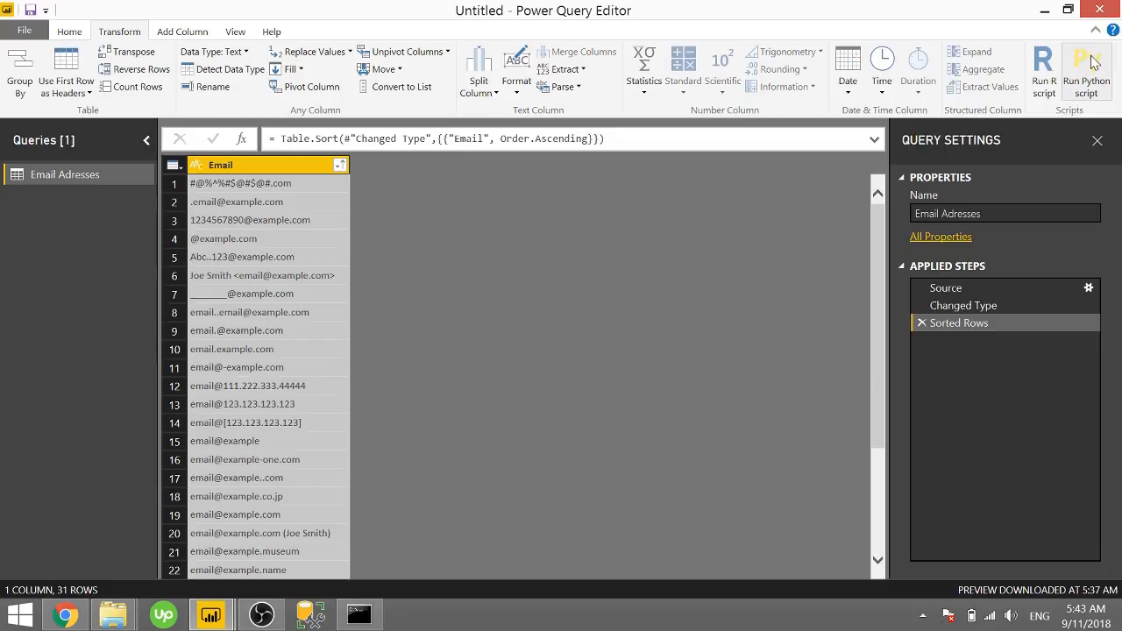
Start a Run Python script step and delete its default placeholder comment
left_click(1086, 70)
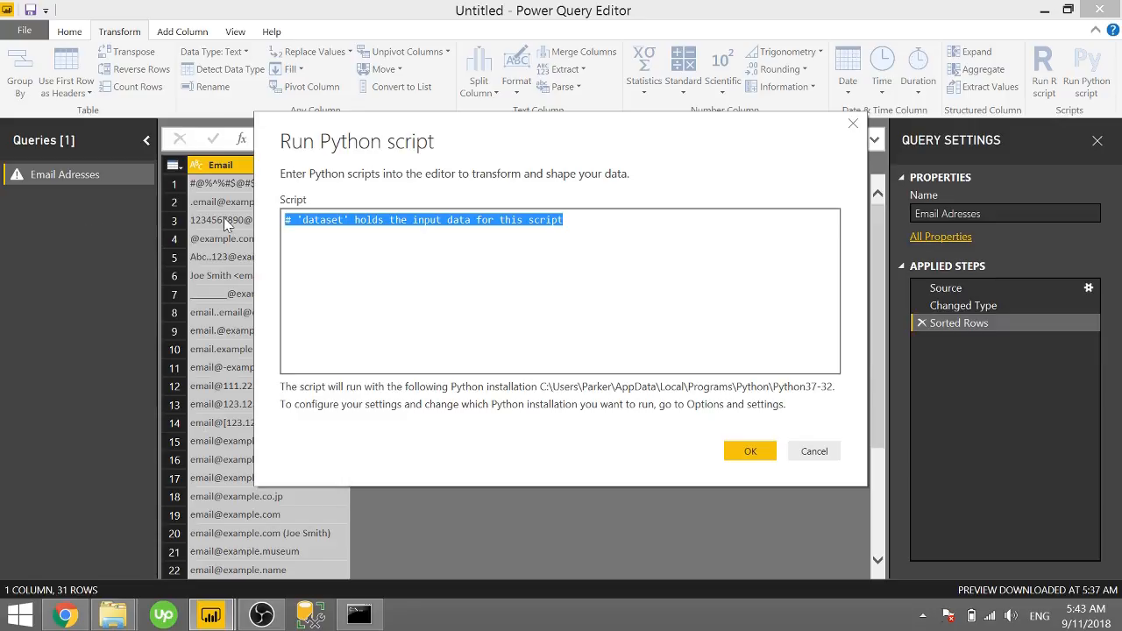
mouse_move(326, 231)
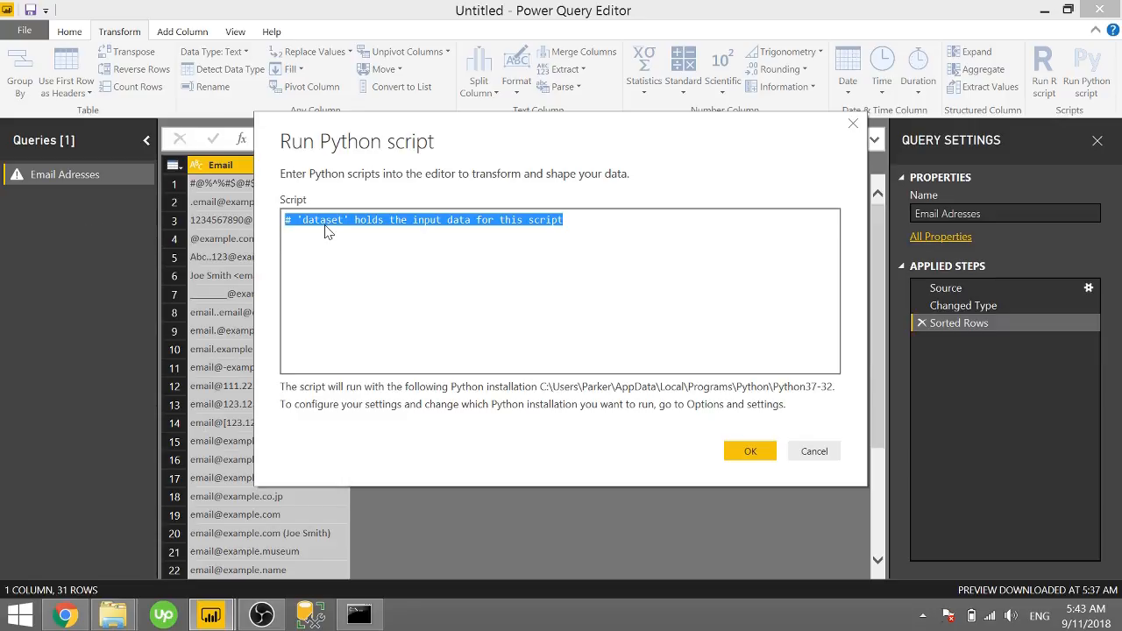
key("Delete")
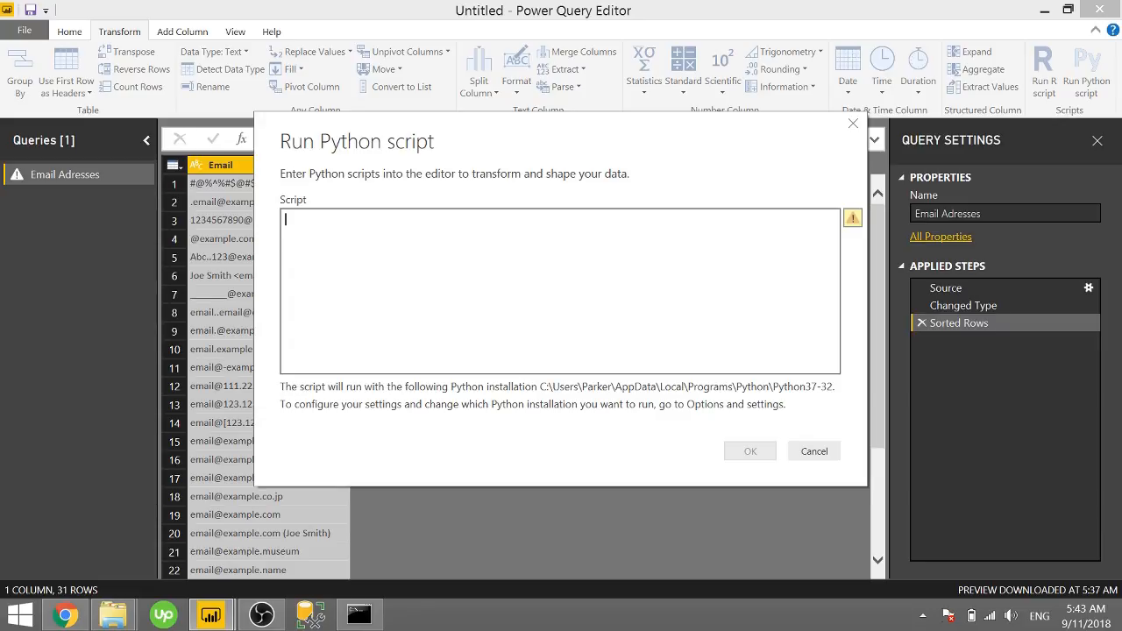
Type the script line 'from validate_email import validate_email'
type("from v")
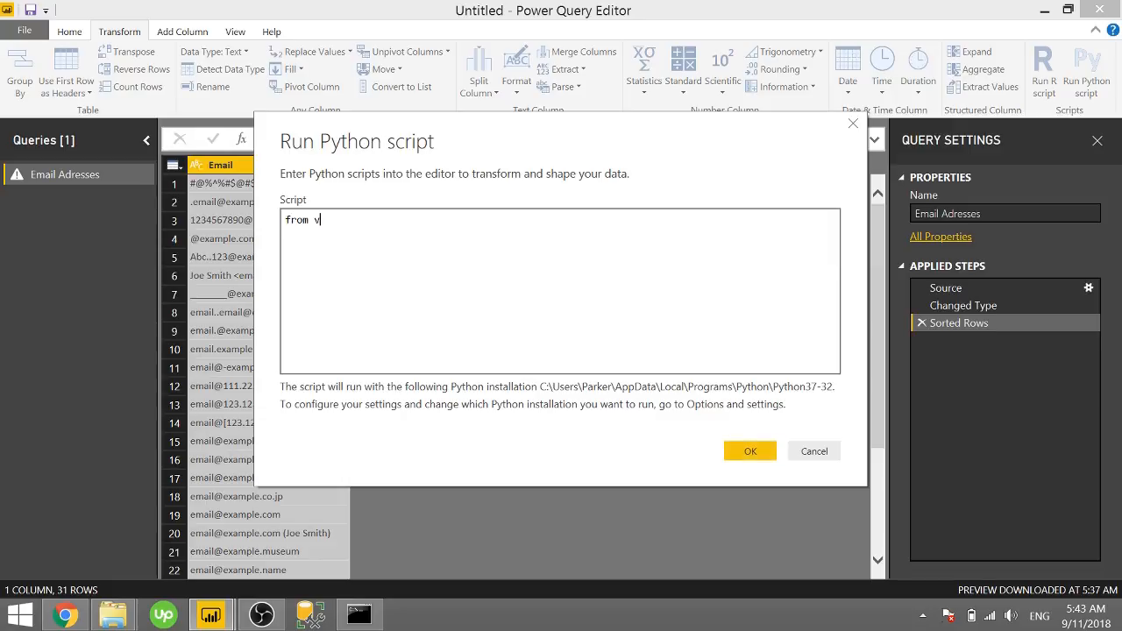
type("alidate_e")
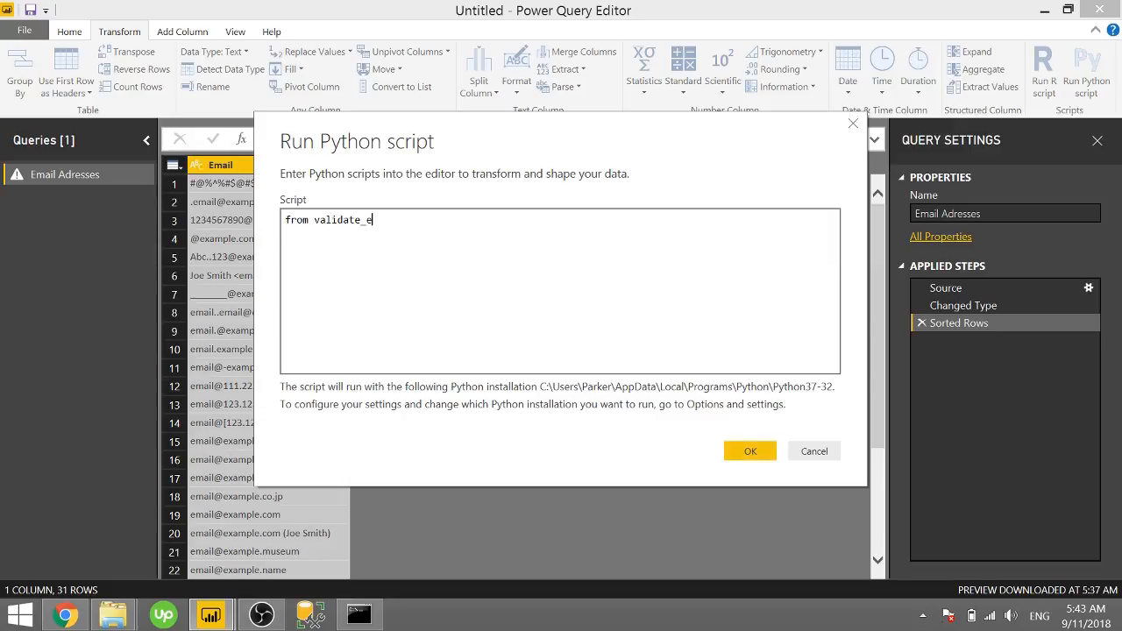
type("mail i")
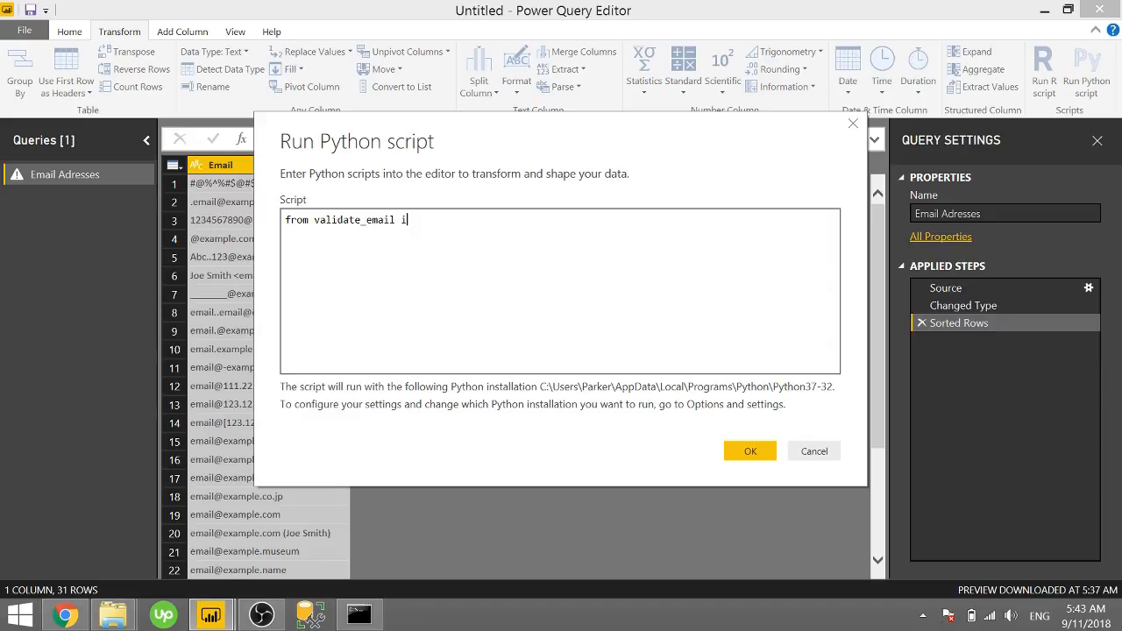
type("mport validate_email")
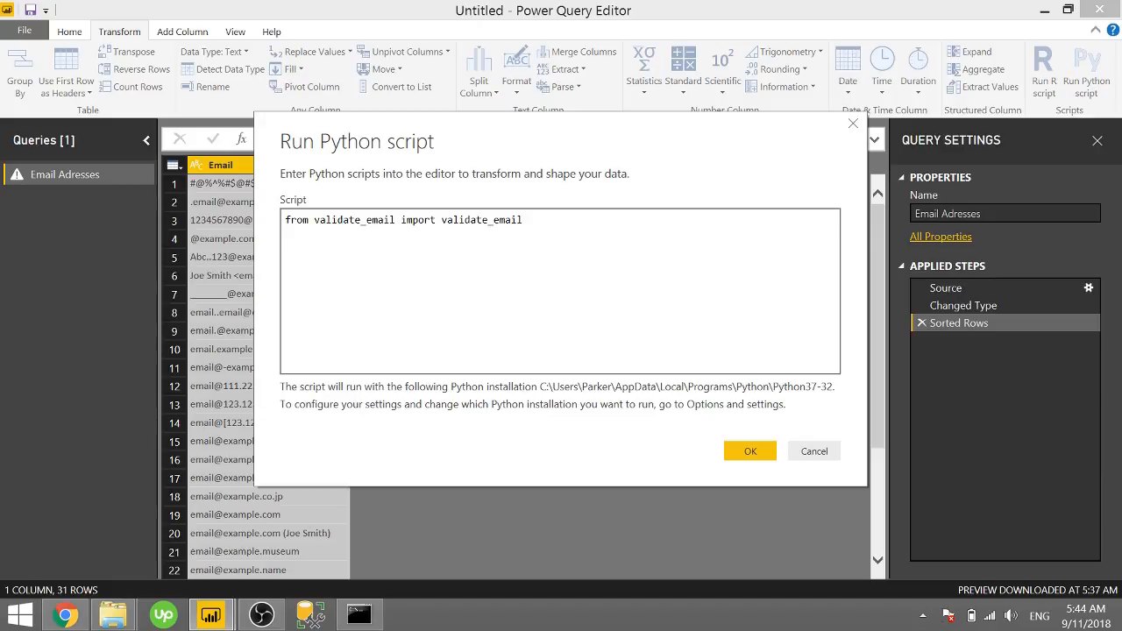
Add dataset['Valid Email'] = dataset['Email'].apply(lambda x: validate_email(x)) and run the script
type("date")
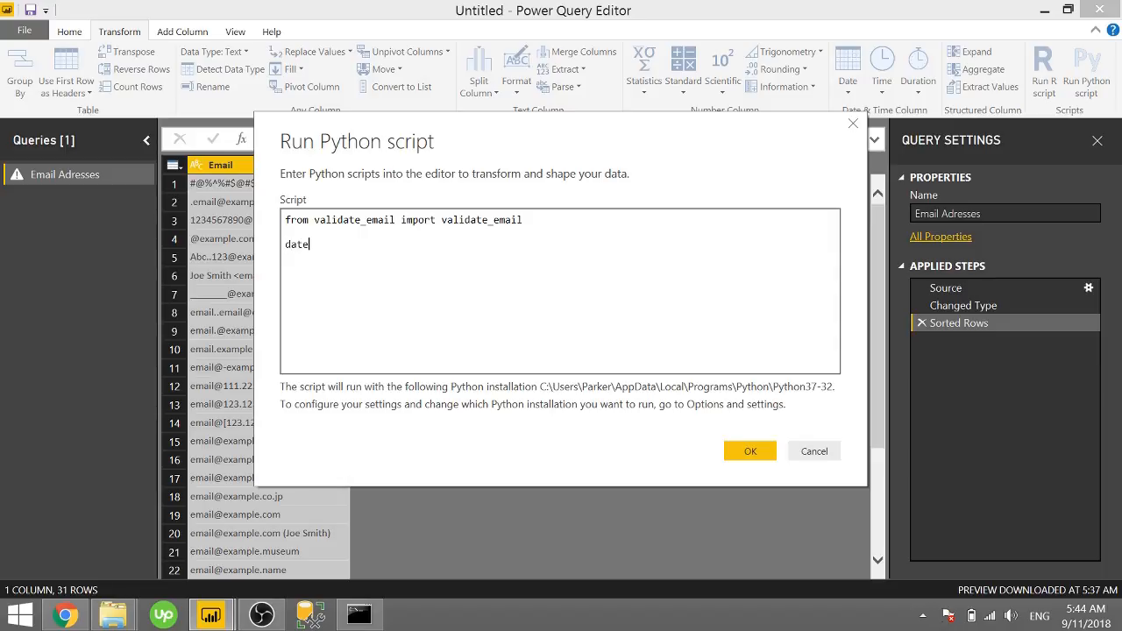
type("se")
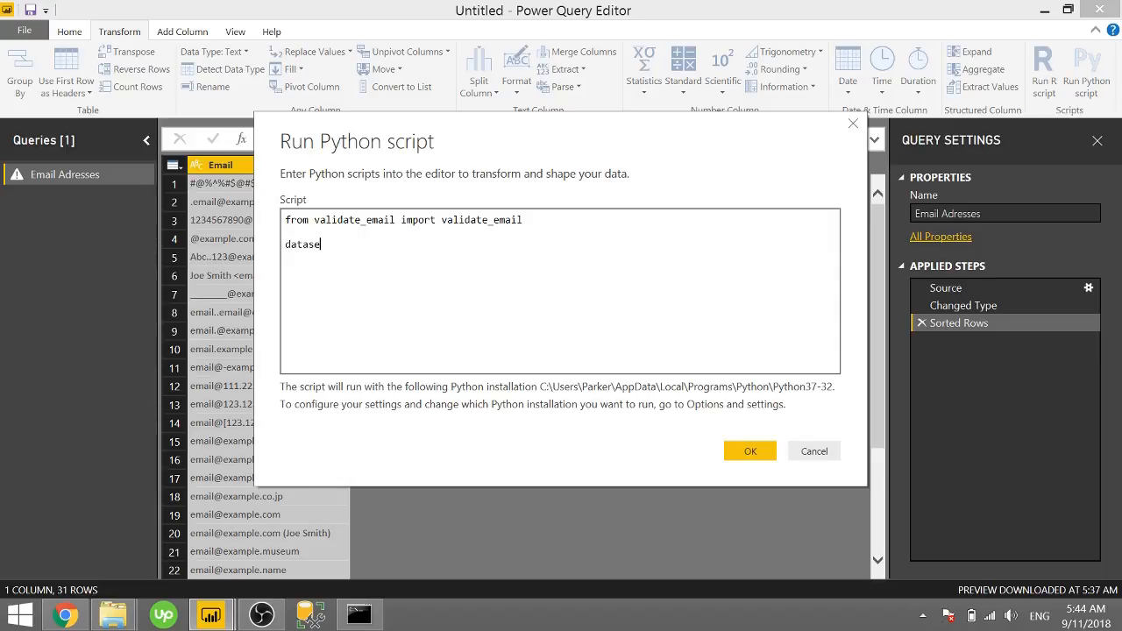
type("['")
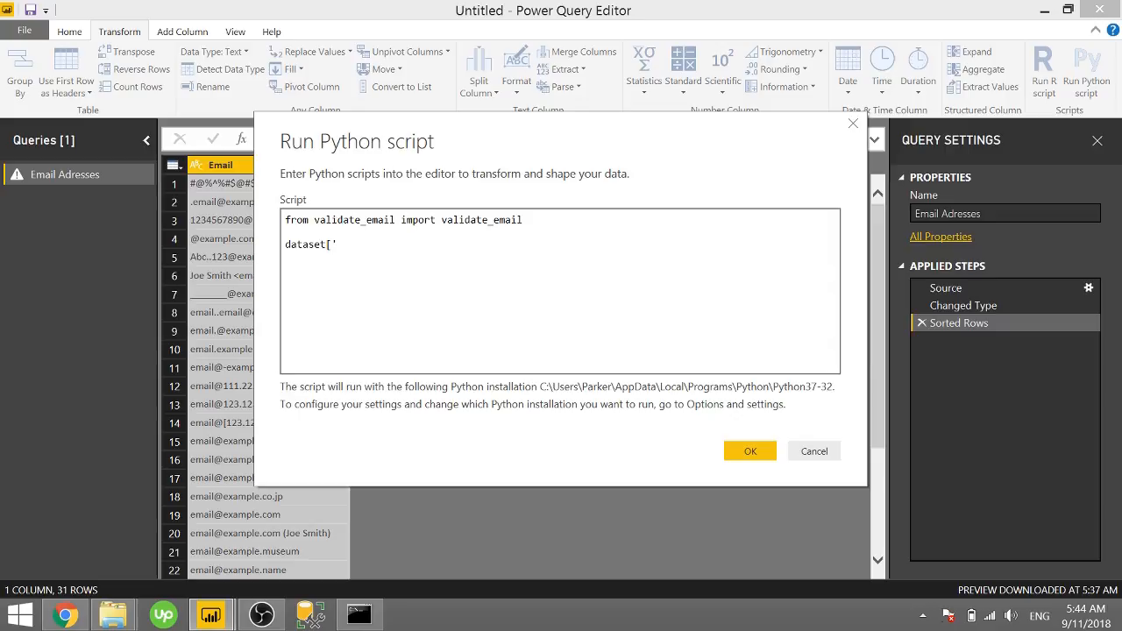
type("Valid Ema")
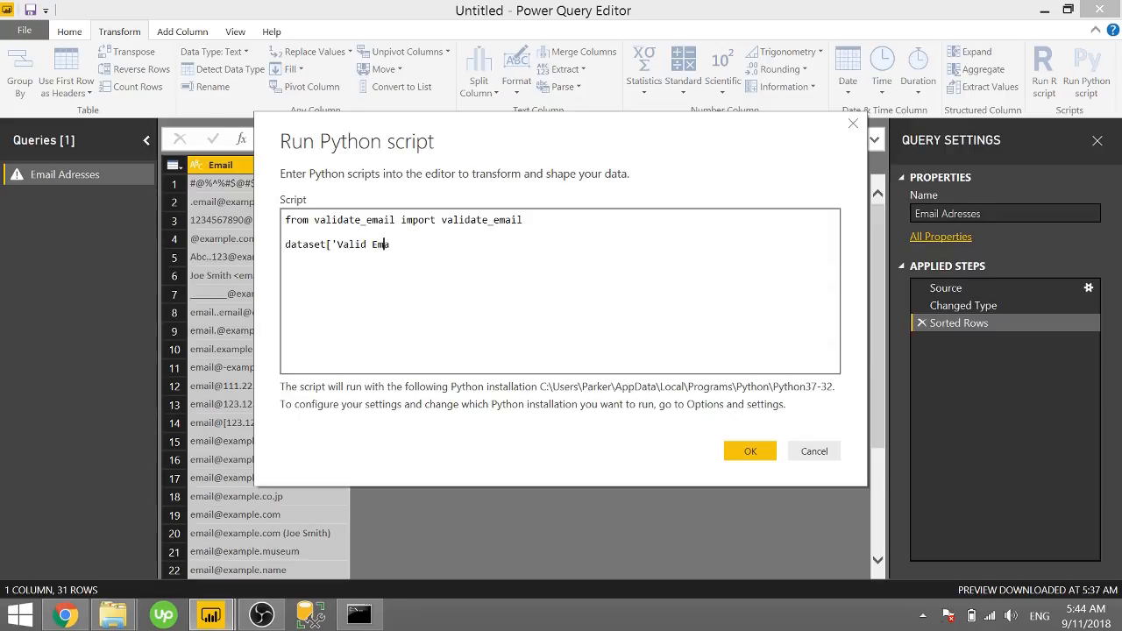
type("il'] =")
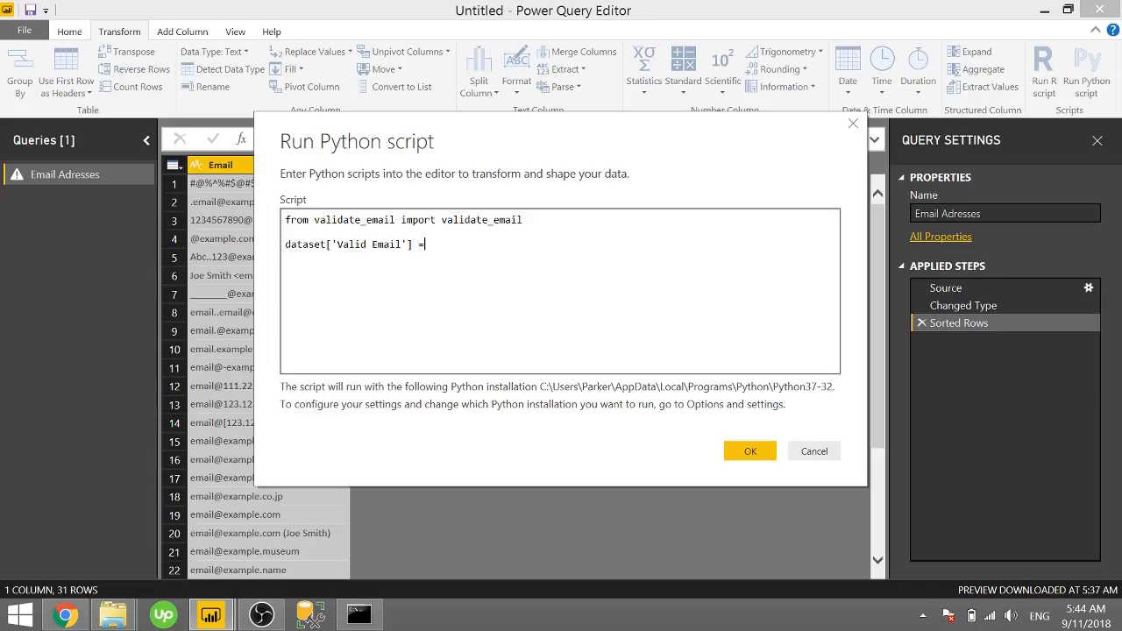
type("dataset['E")
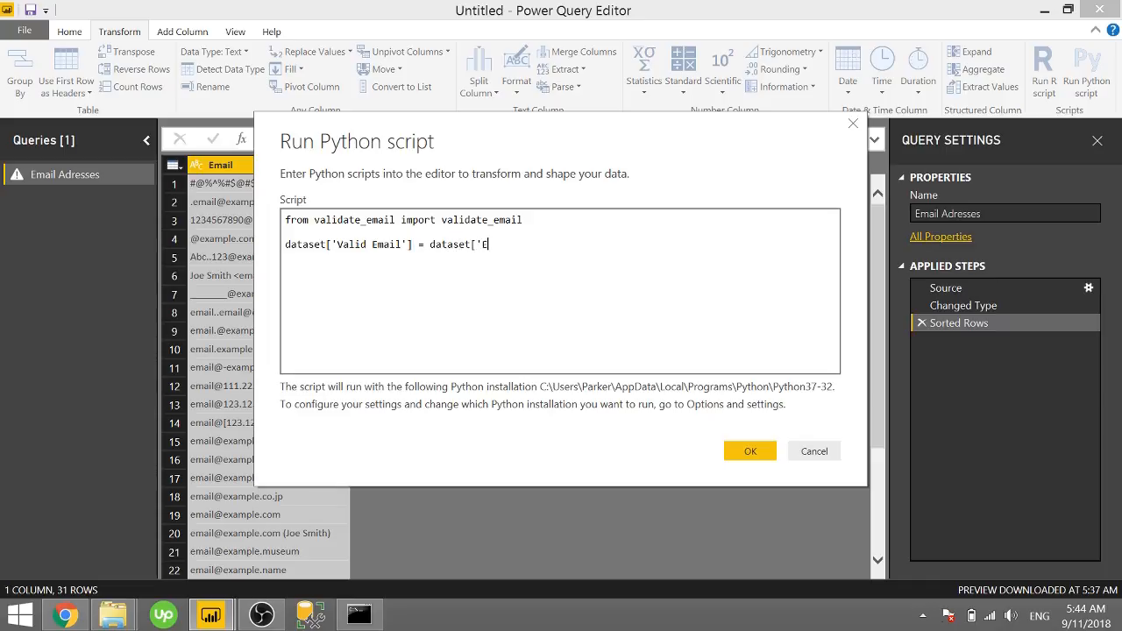
type("mail']")
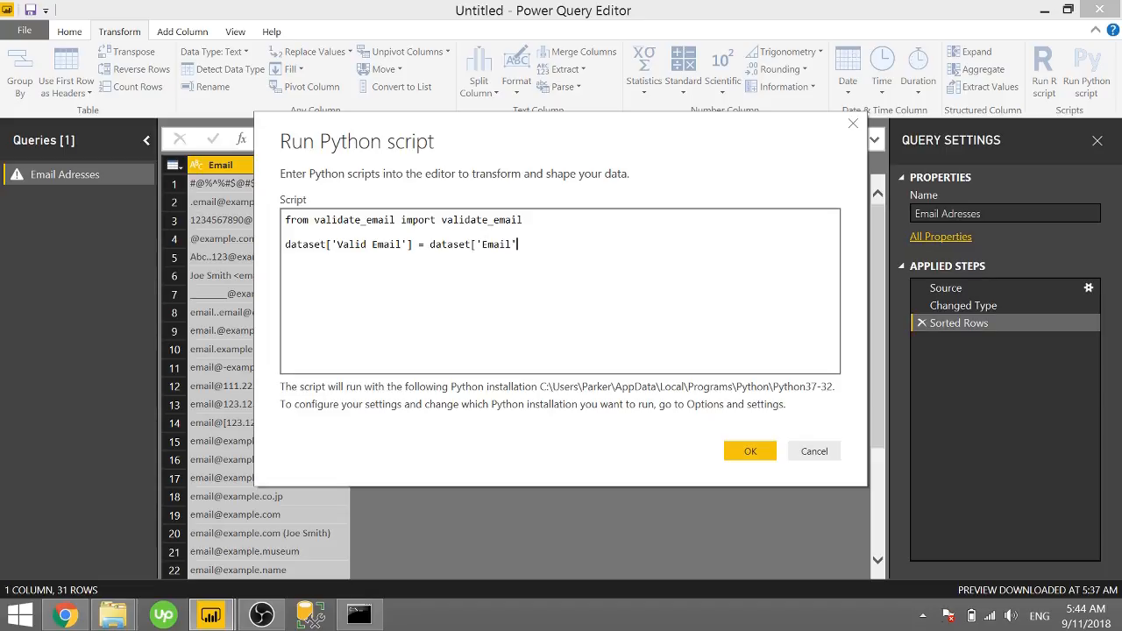
type(".")
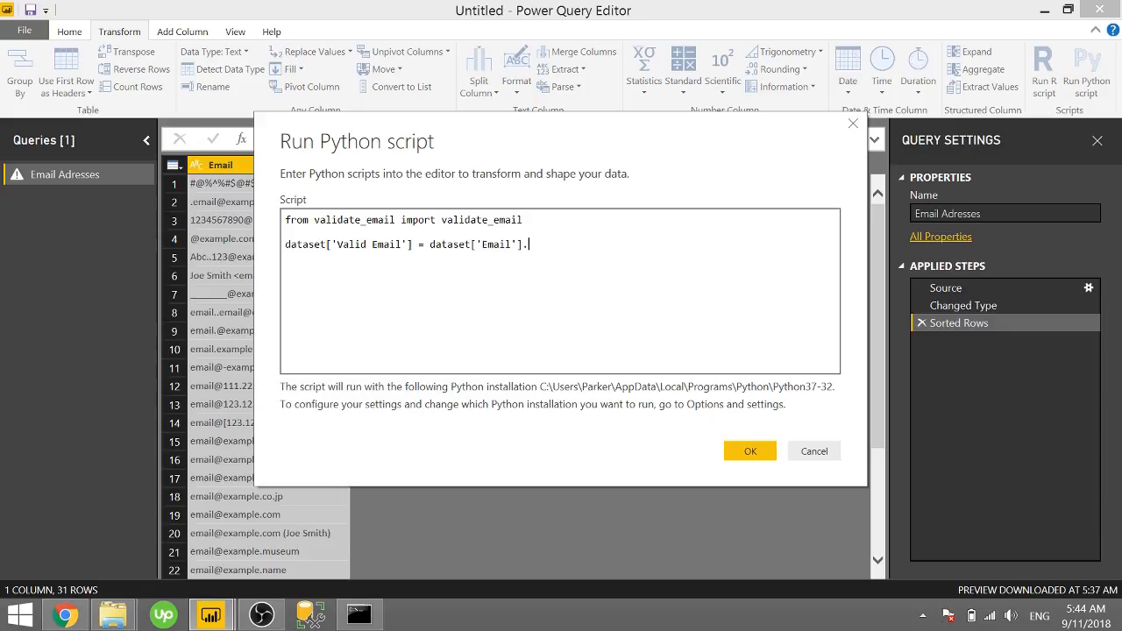
type("appl")
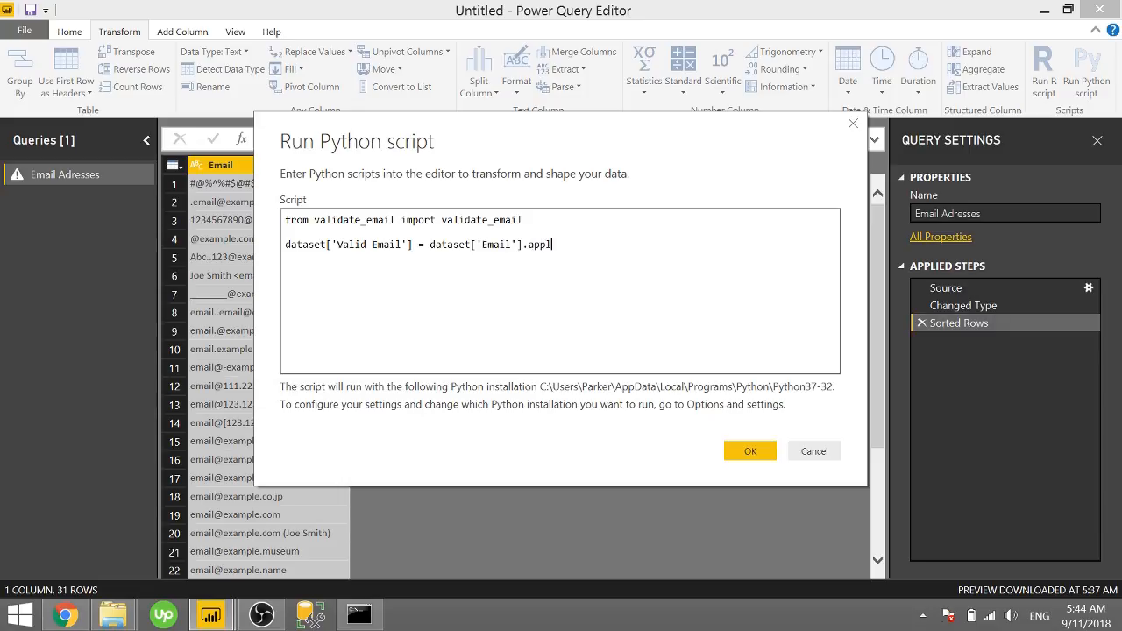
type("(")
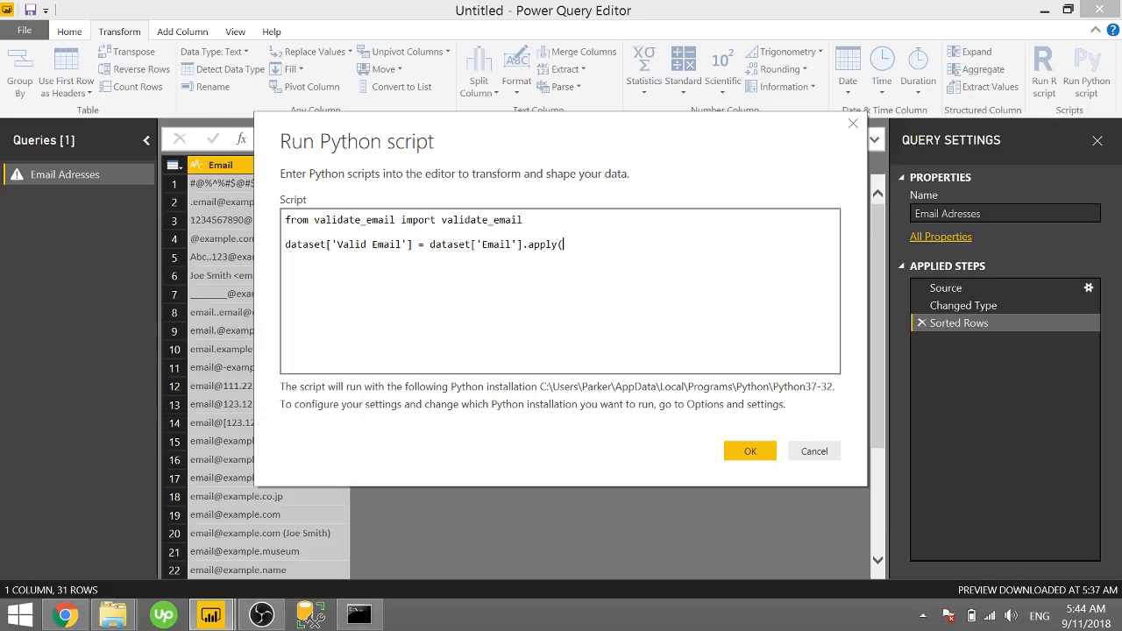
type("1")
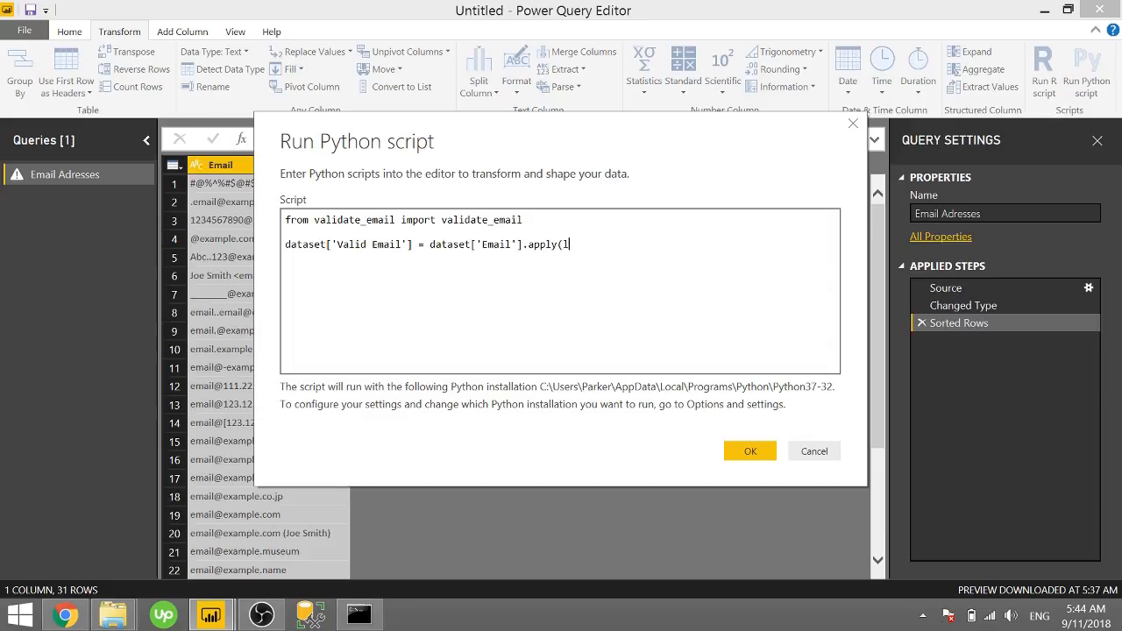
type("am")
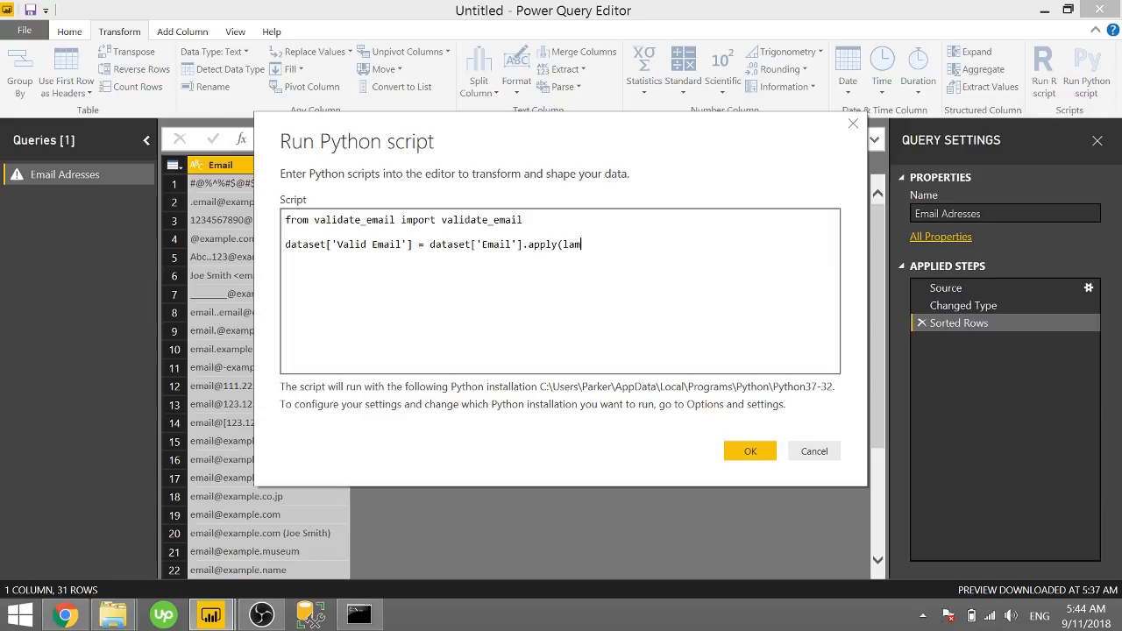
type("bda")
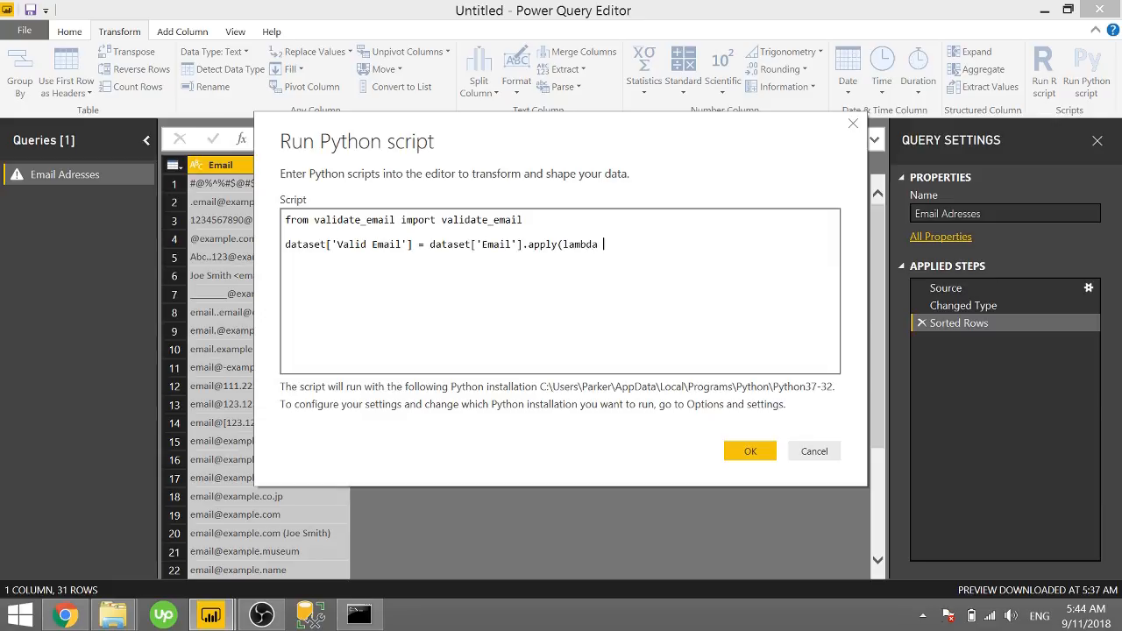
type("x:validate_em")
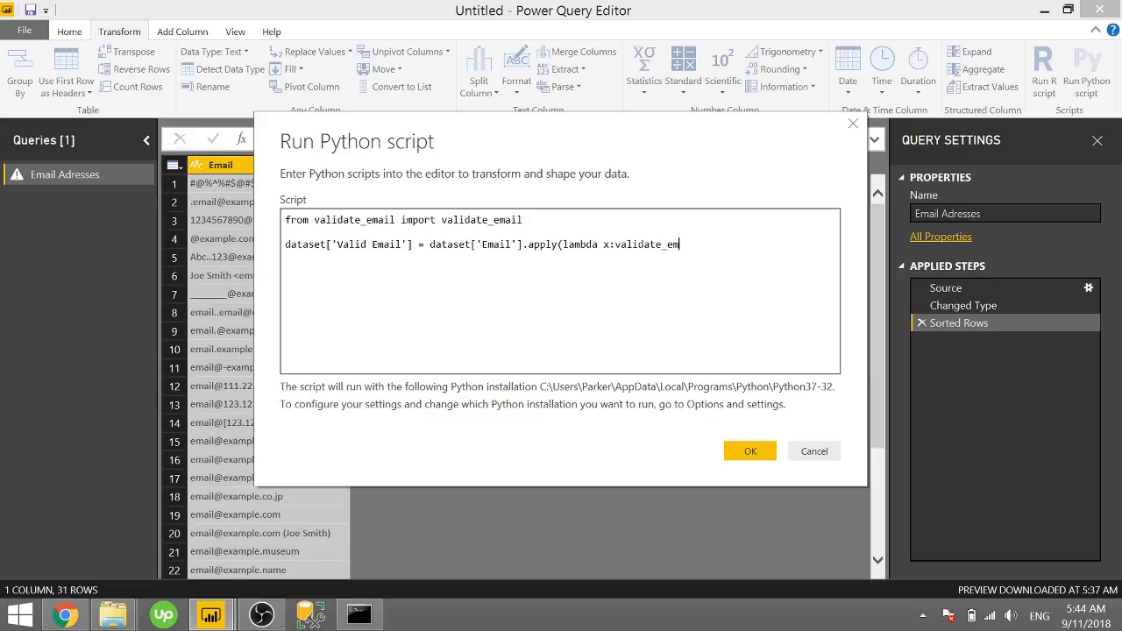
type("ail(x))")
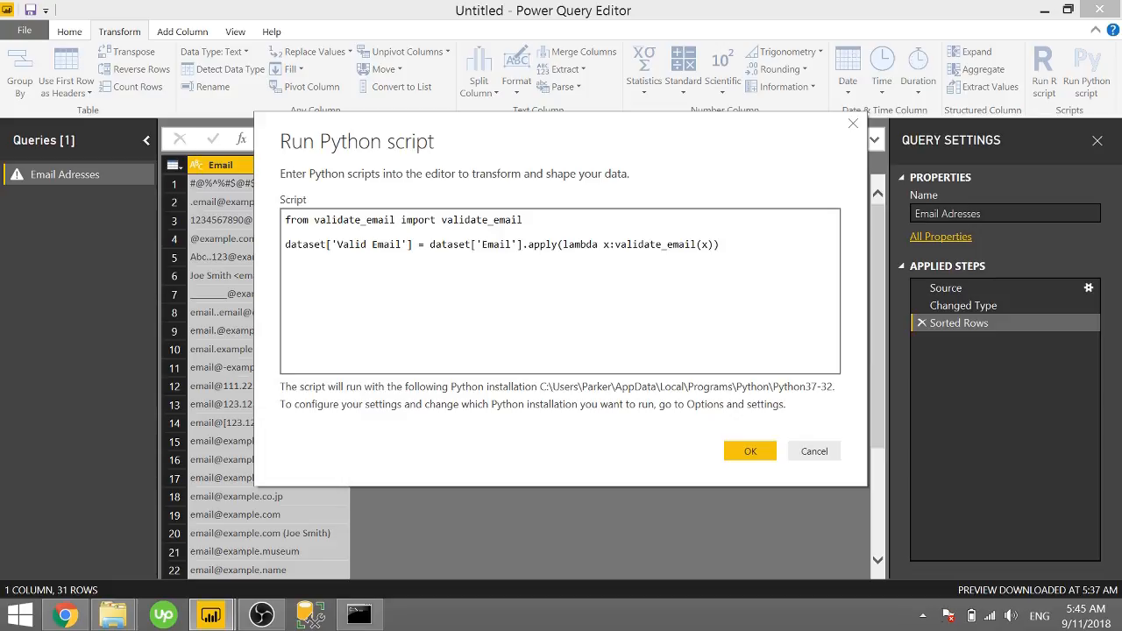
left_click(749, 451)
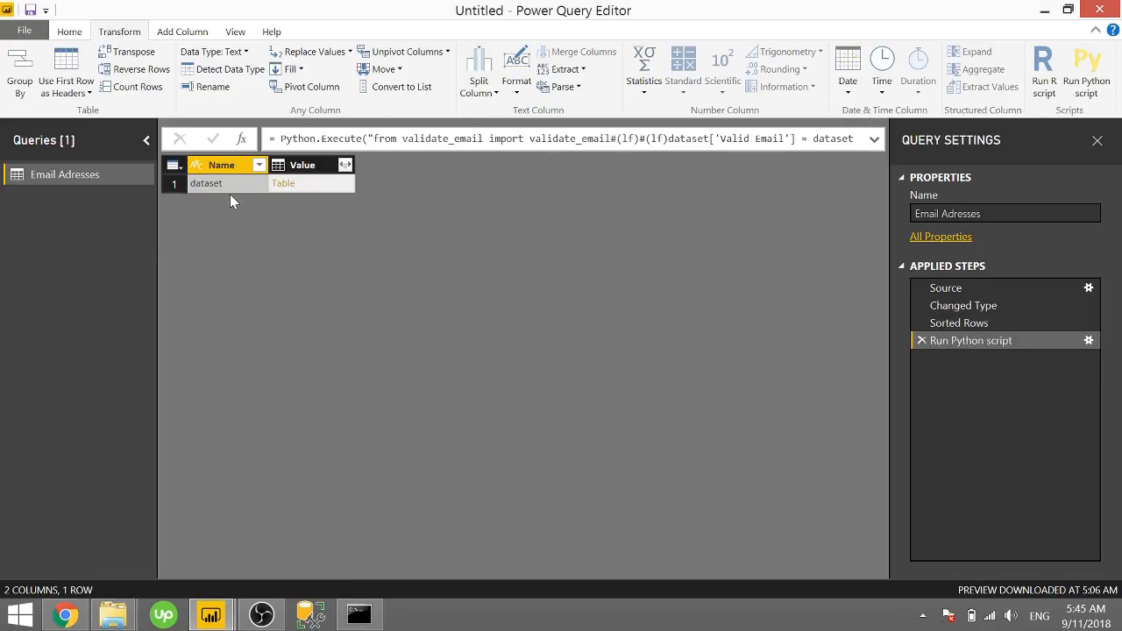
mouse_move(283, 191)
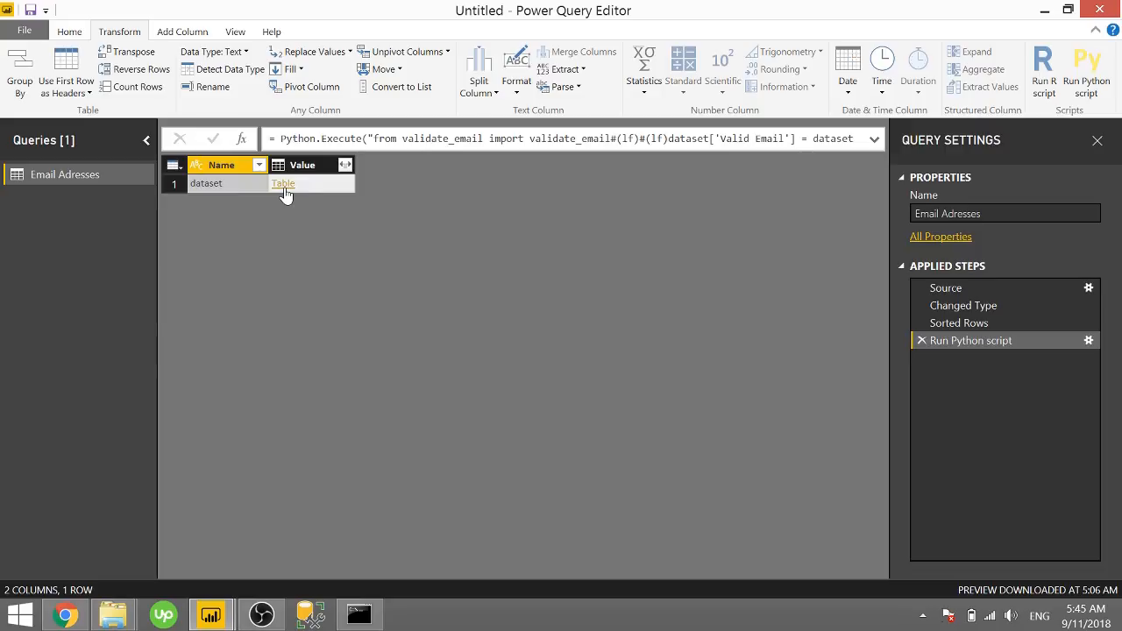
left_click(284, 184)
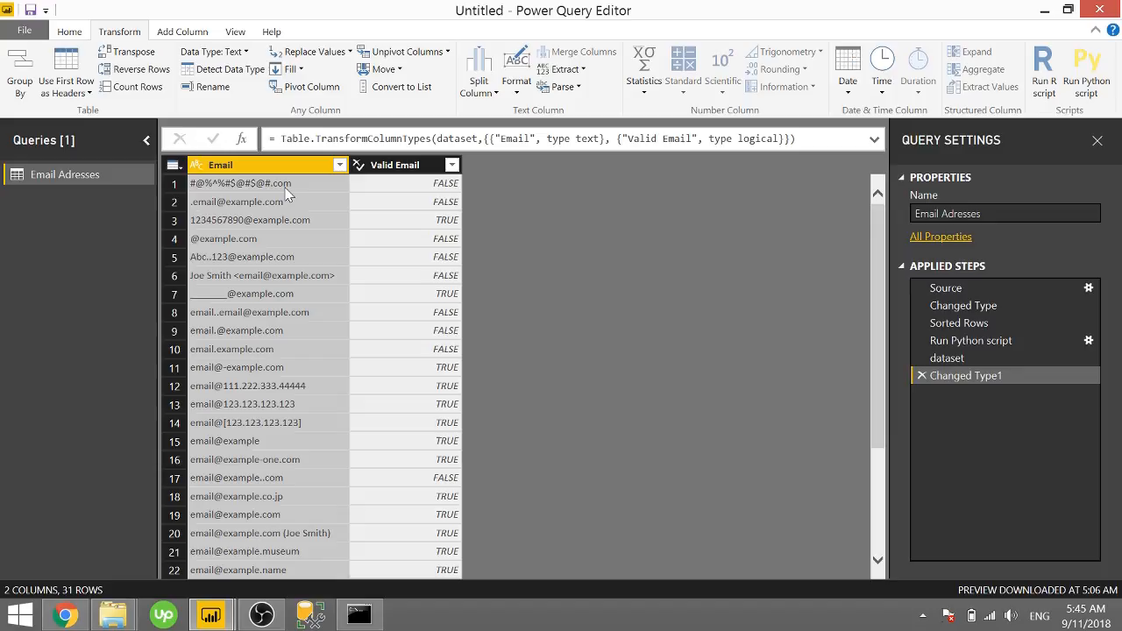
mouse_move(482, 203)
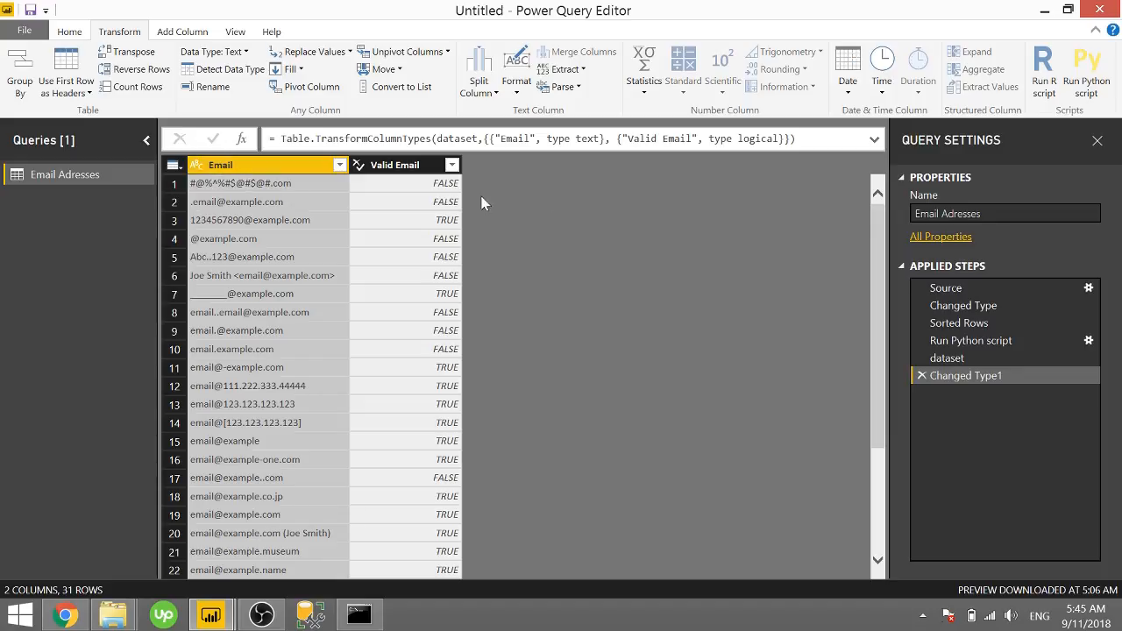
mouse_move(447, 184)
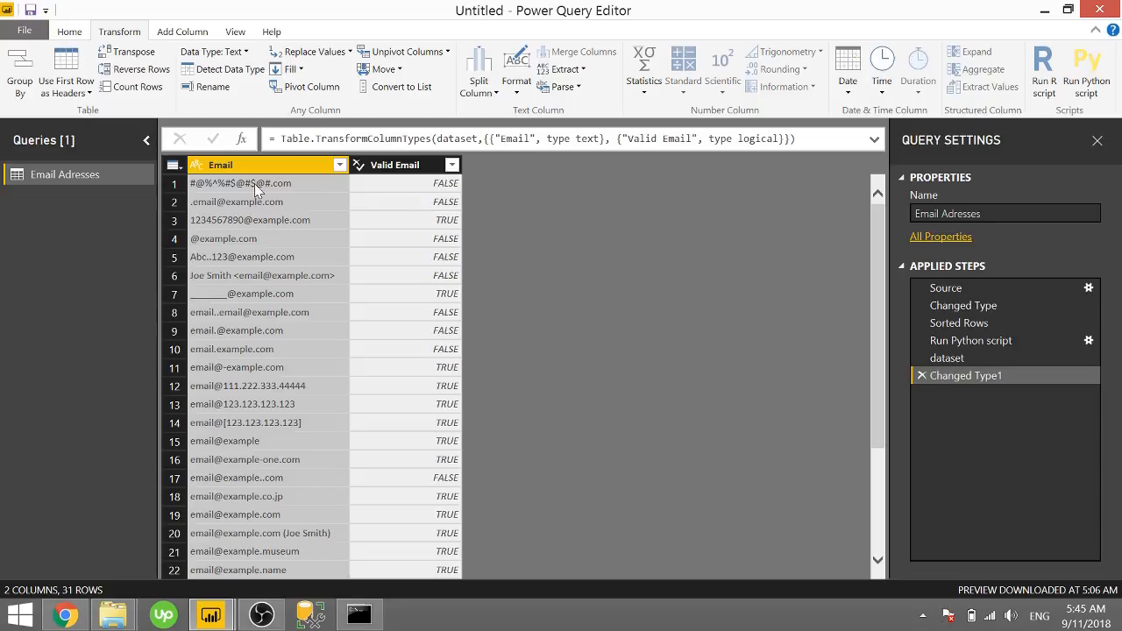
mouse_move(227, 200)
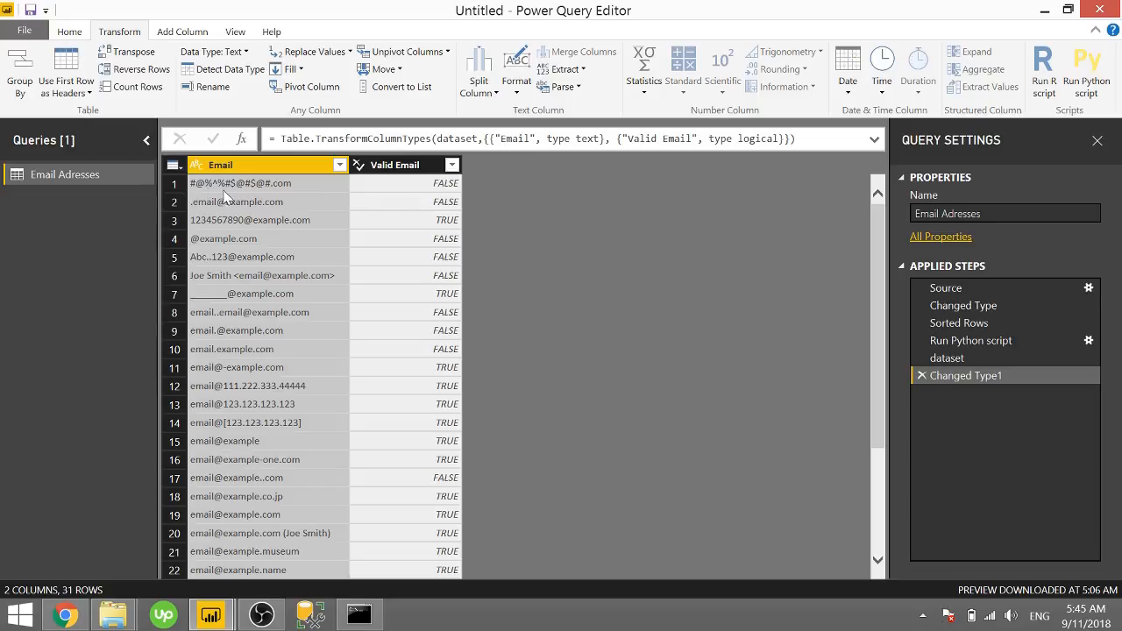
mouse_move(285, 196)
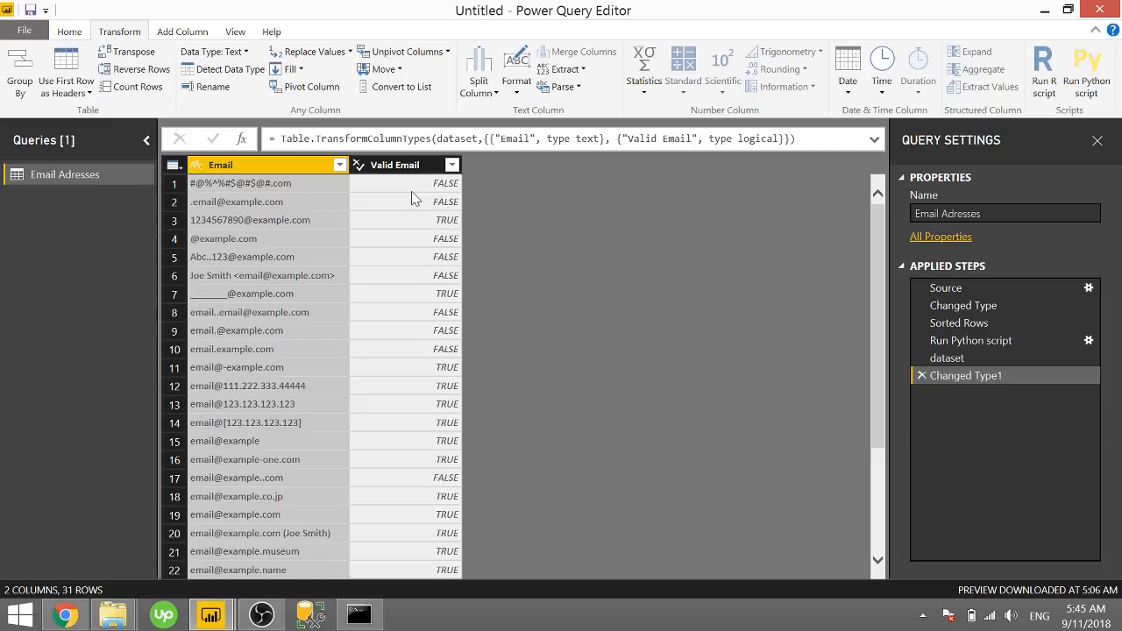
mouse_move(213, 231)
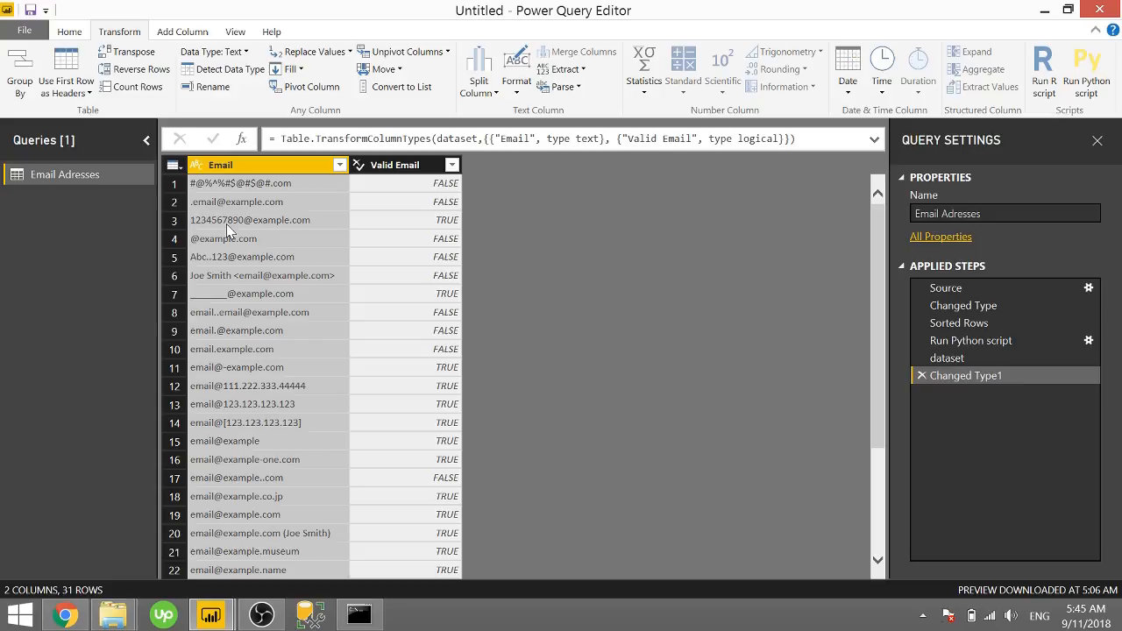
mouse_move(438, 232)
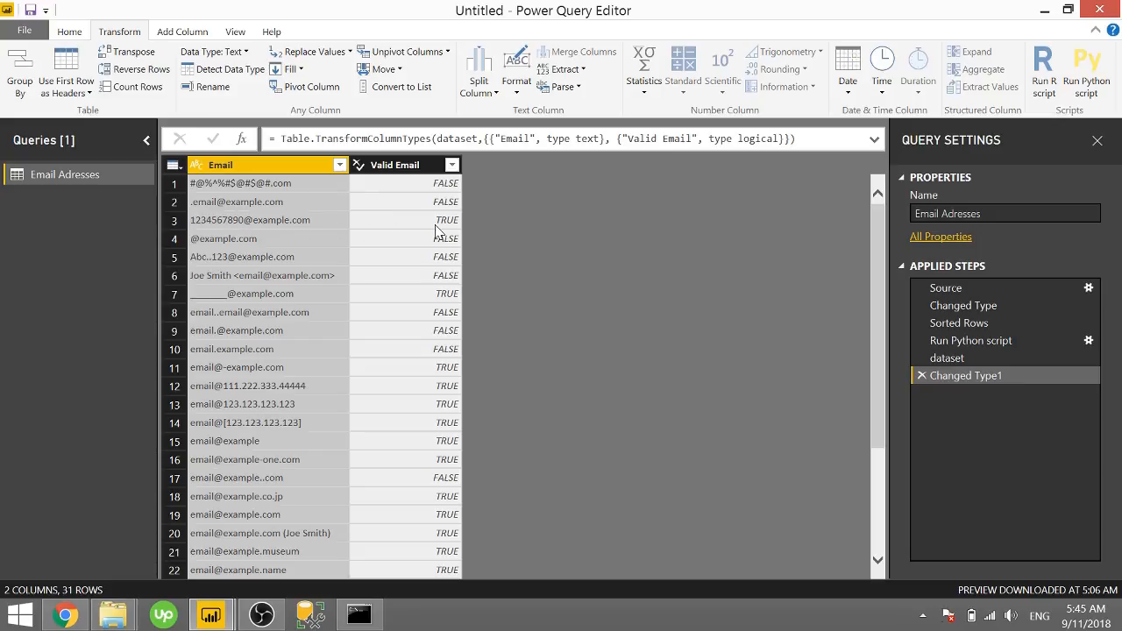
mouse_move(447, 307)
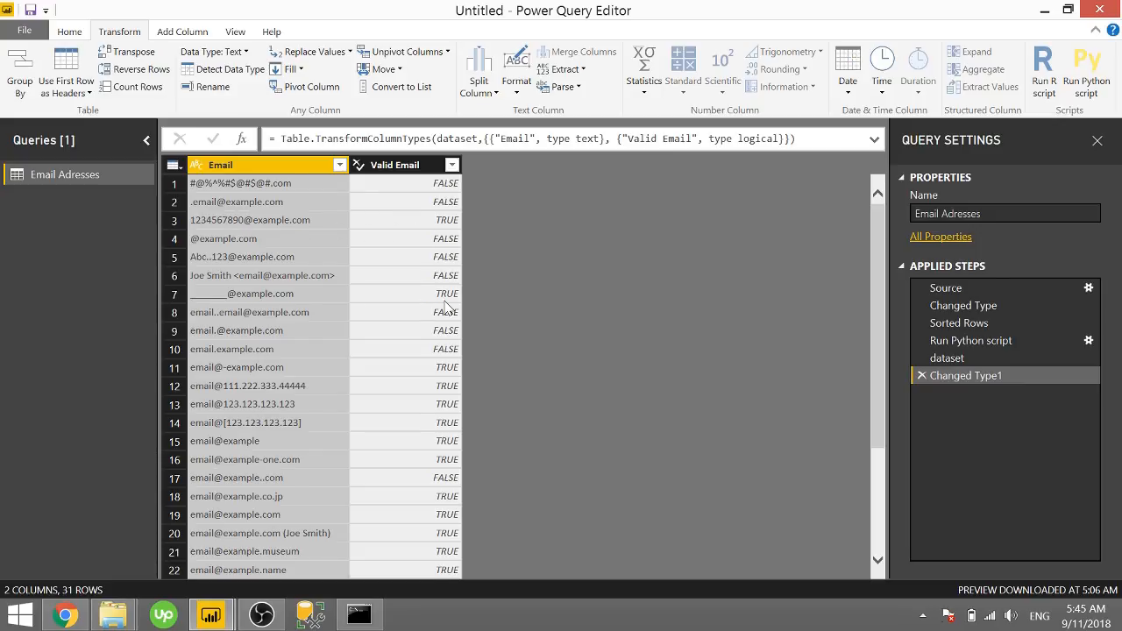
scroll("down", 3)
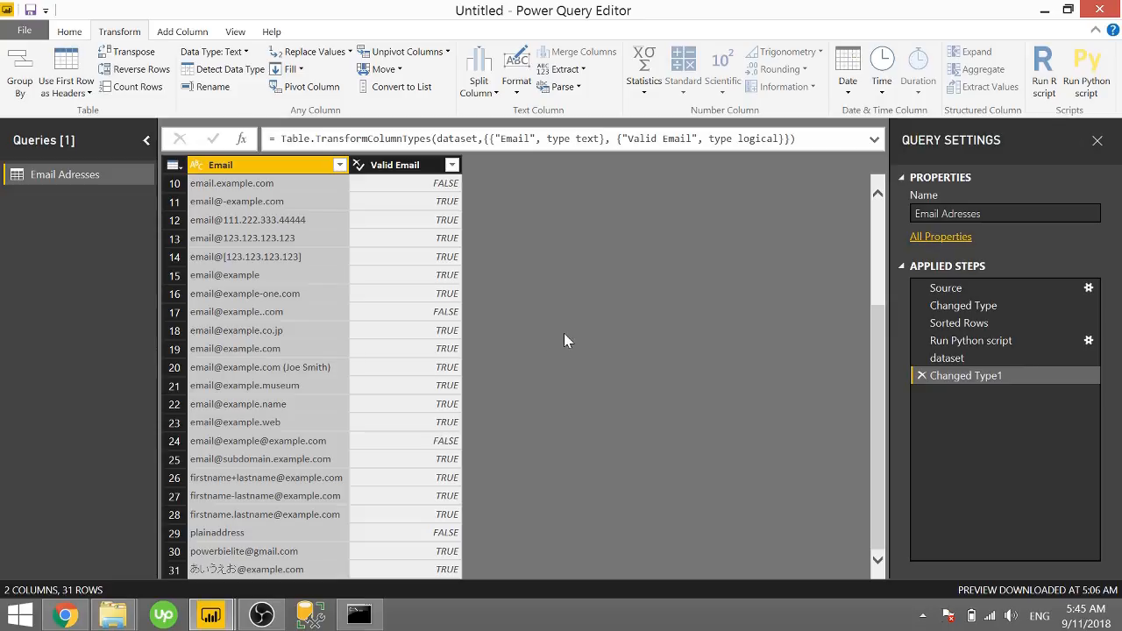
mouse_move(243, 564)
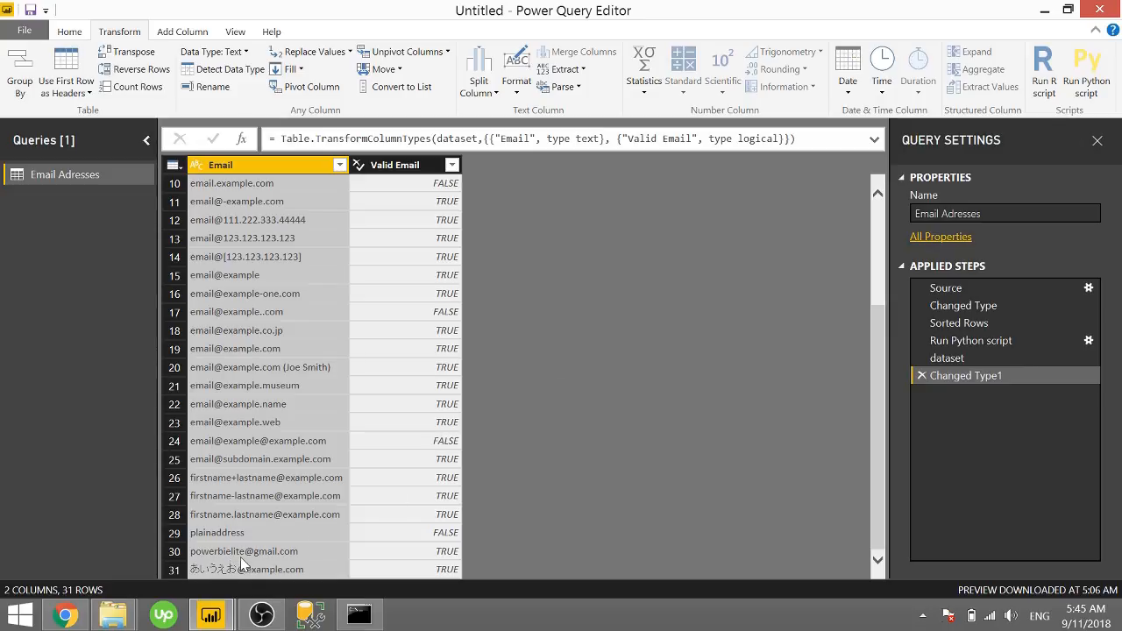
mouse_move(445, 562)
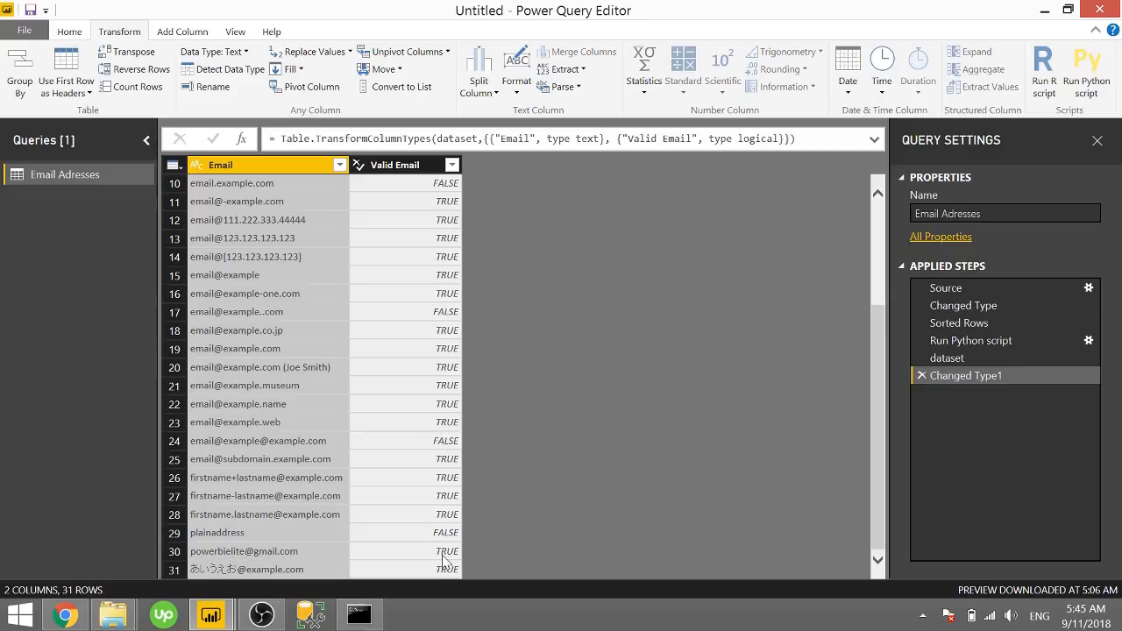
mouse_move(474, 500)
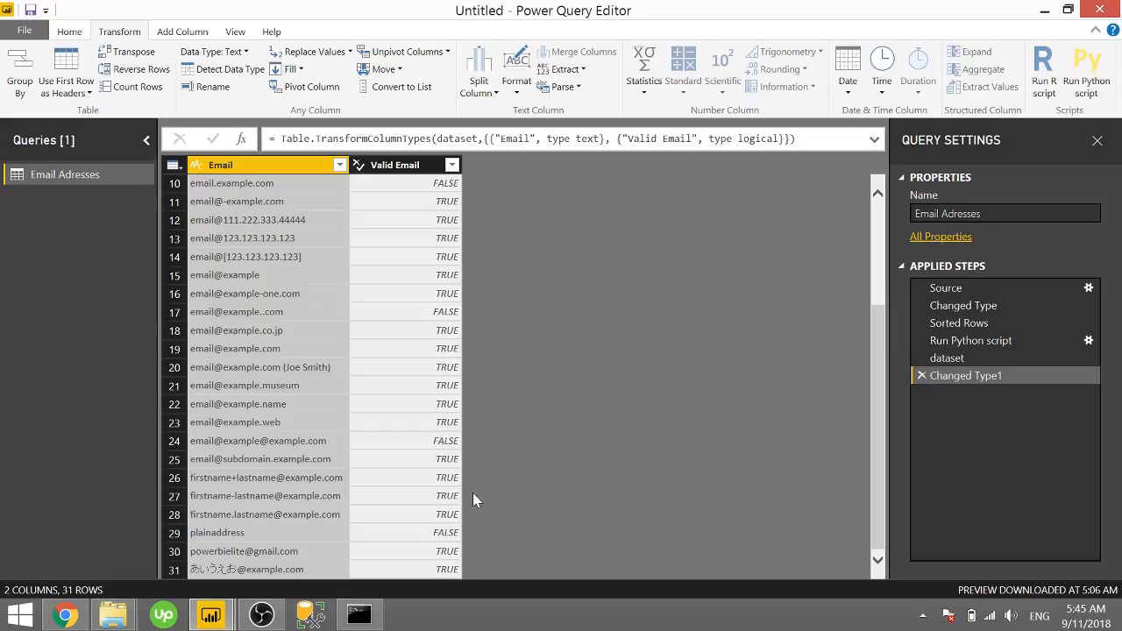
scroll("up", 3)
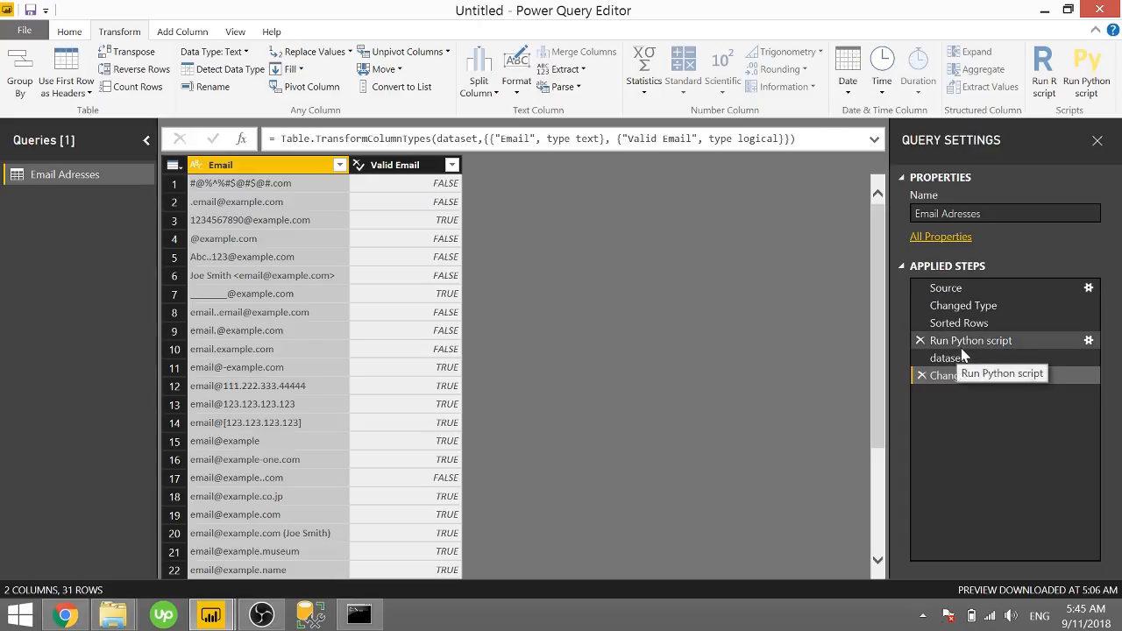
Reopen the Python script and add a 'Verified Email' line using validate_email(x, verify=True)
left_click(1089, 340)
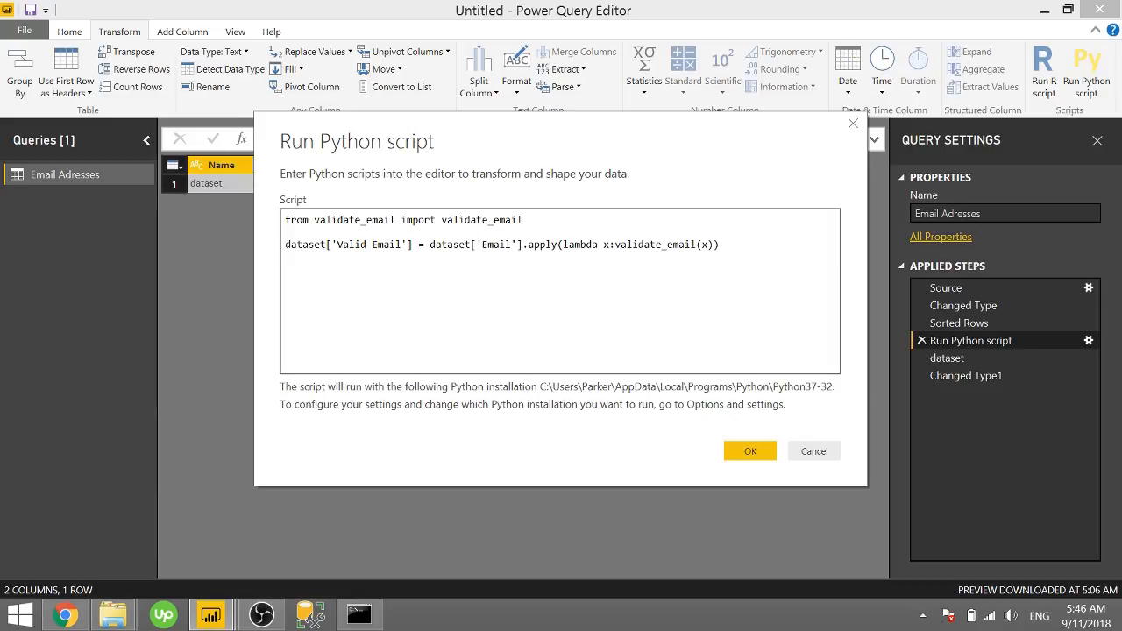
type("dataset['Verified Email")
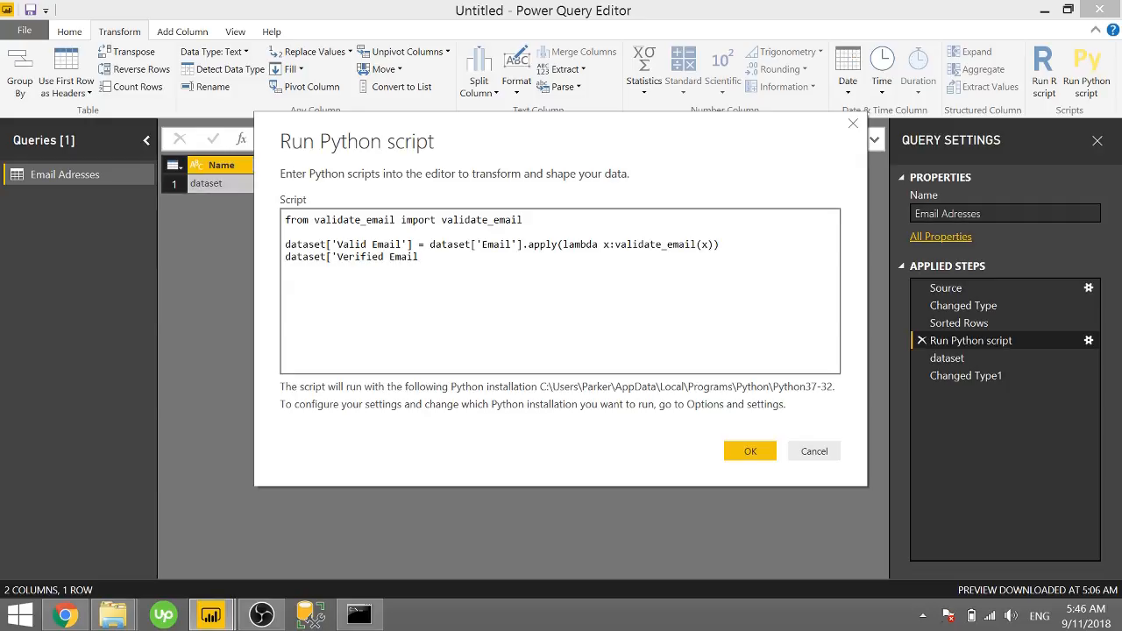
type("'] =")
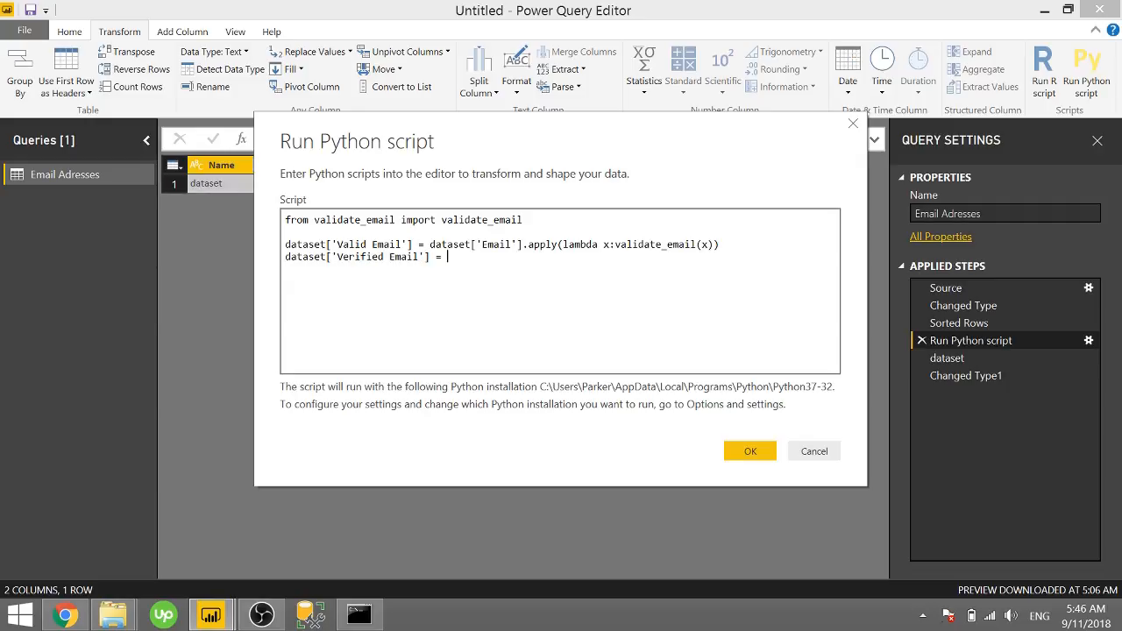
type("d")
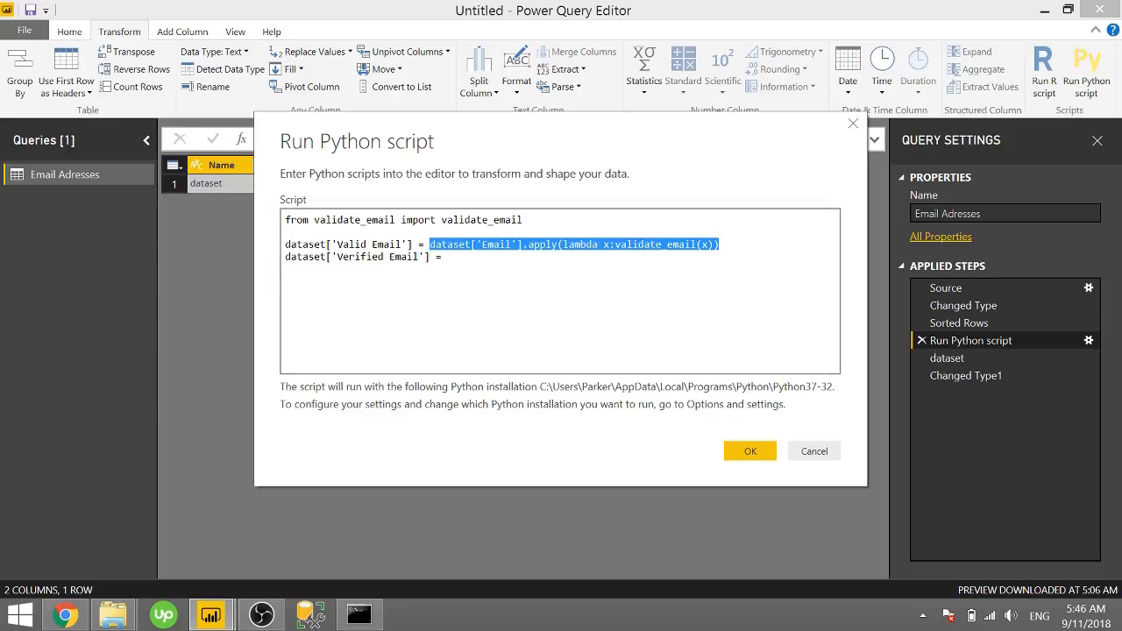
type("dataset['Email'].apply(lambda x:validate_email(x))")
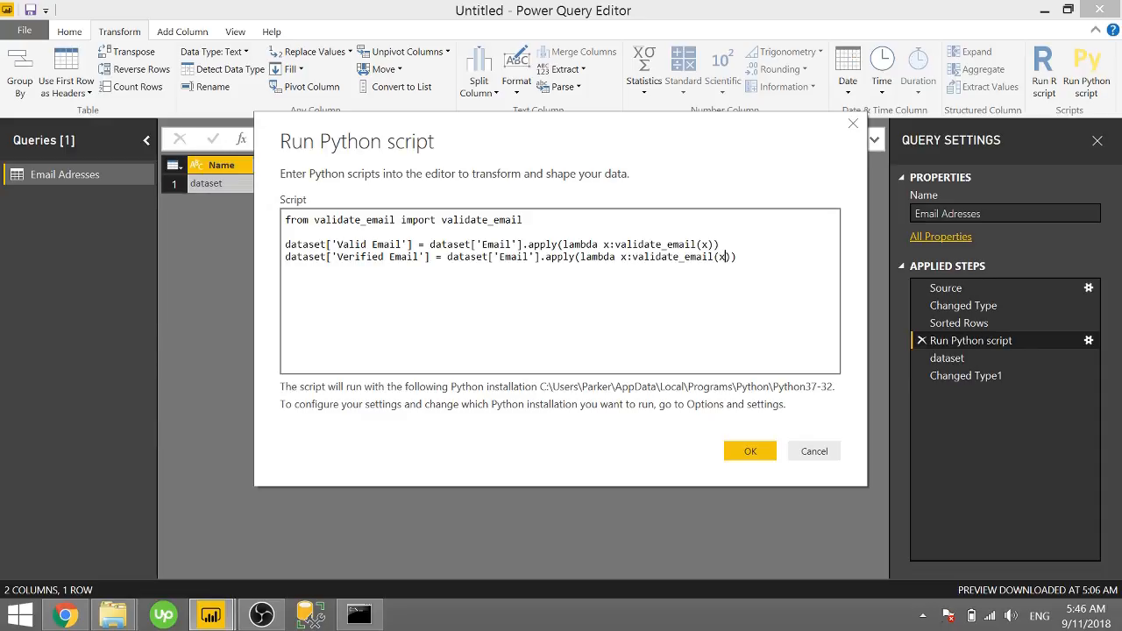
type(",")
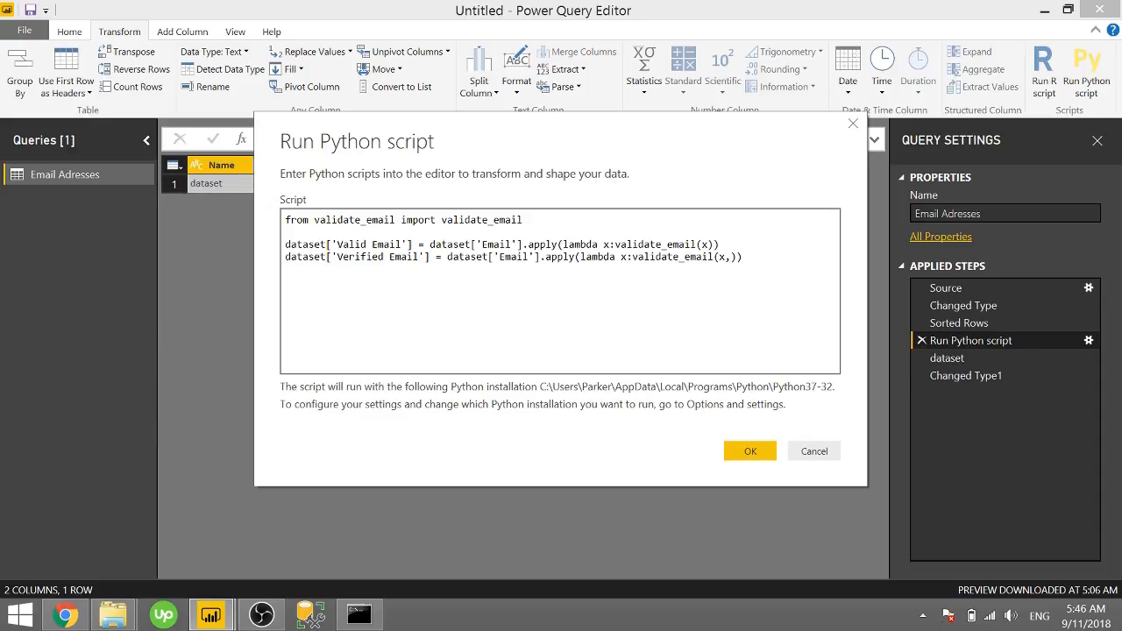
type("ver")
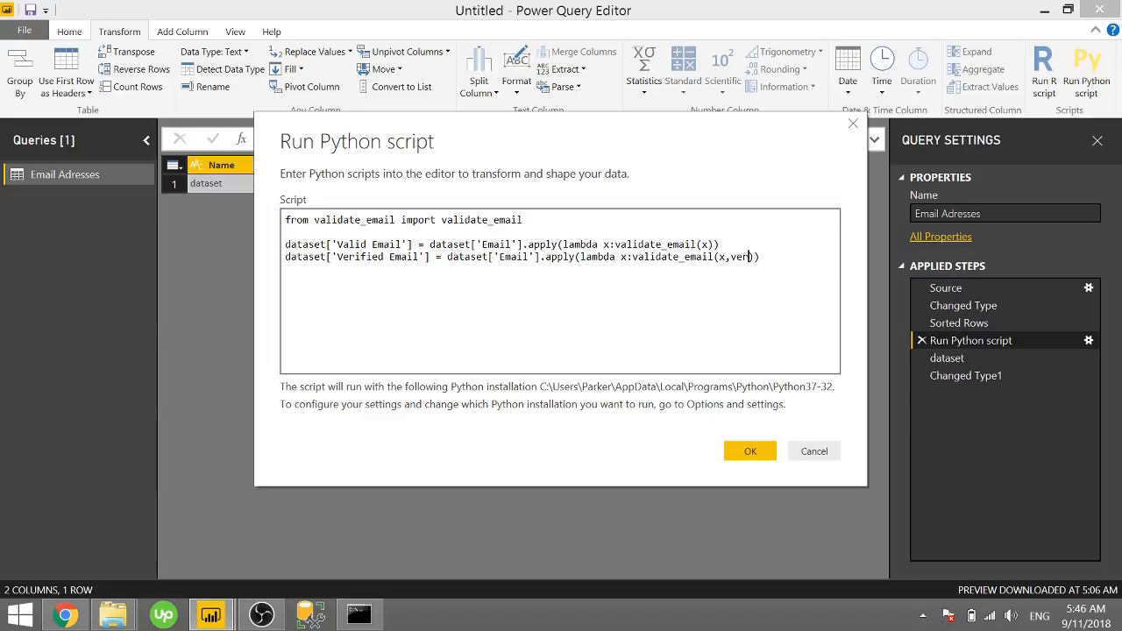
type("ify=True")
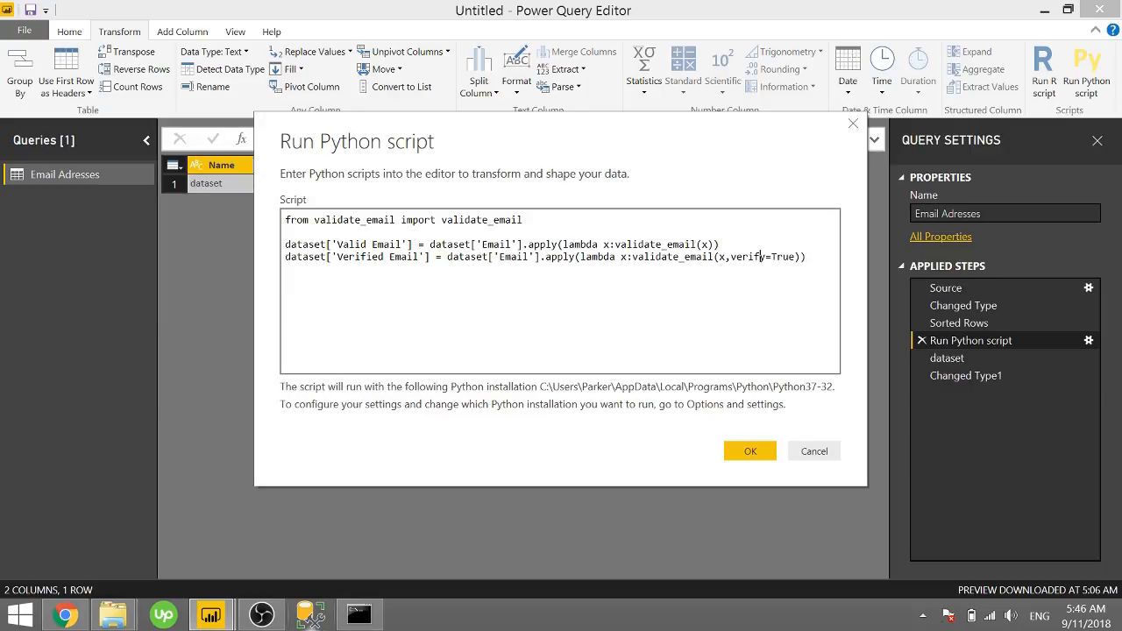
mouse_move(357, 613)
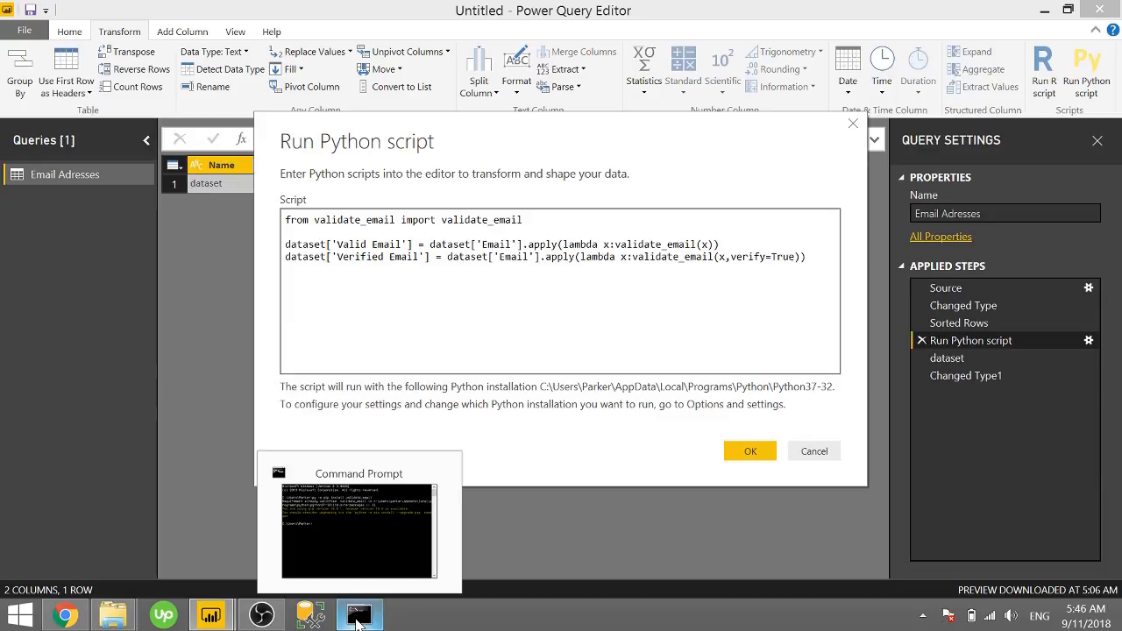
In Command Prompt, edit the pip command to install py3DNS instead of validate_email
left_click(357, 530)
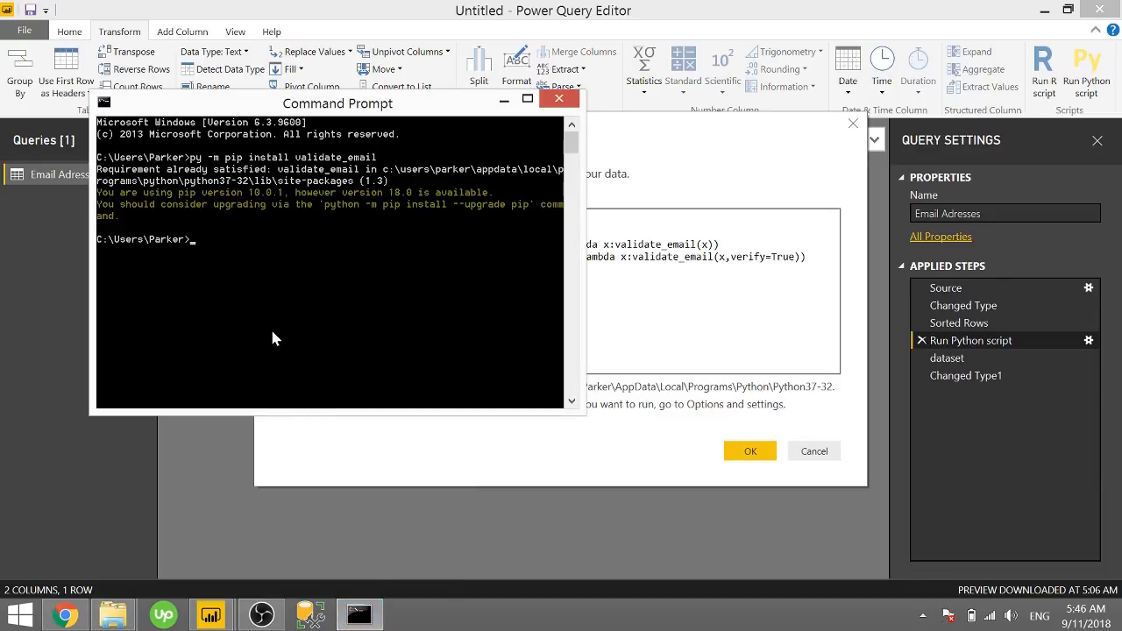
type("py -m pip install validate_email")
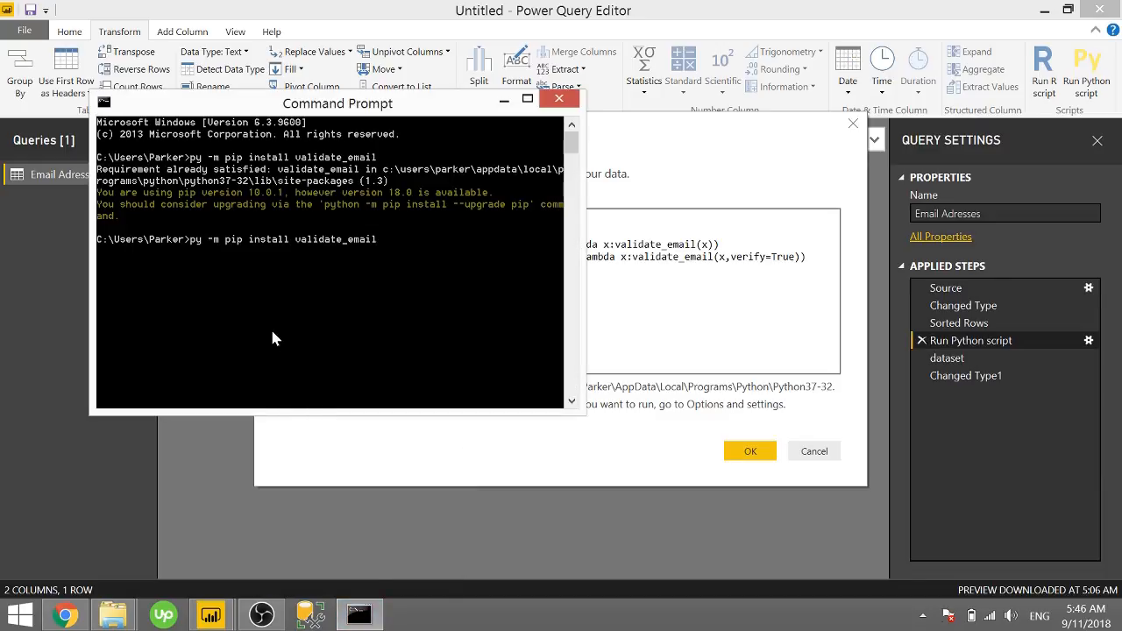
key("Backspace")
type("p")
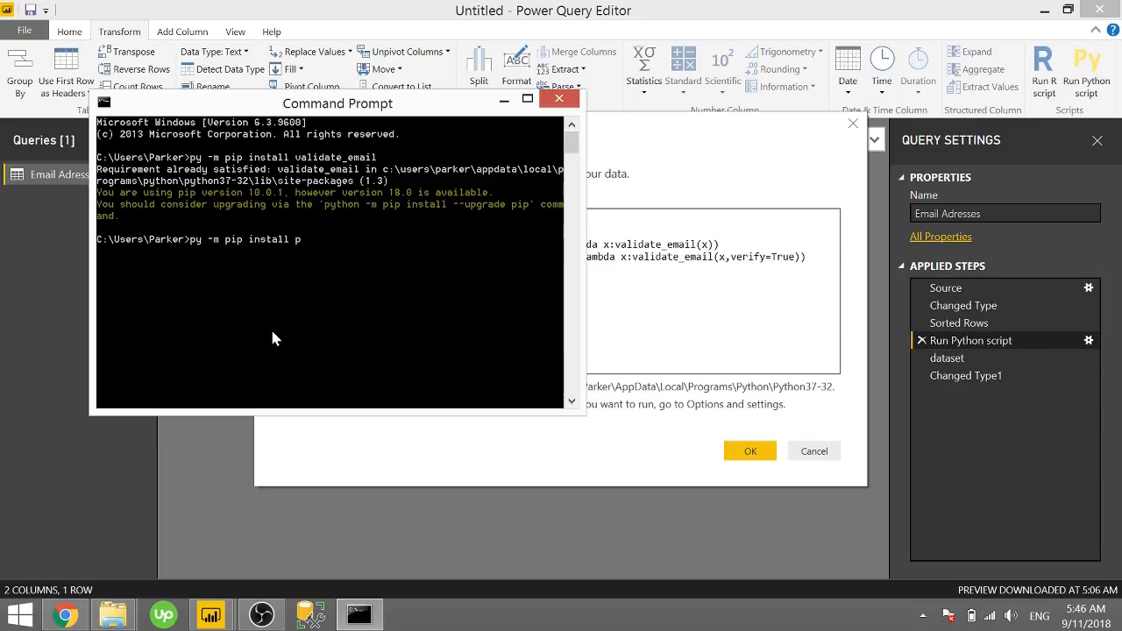
type("y3DNS")
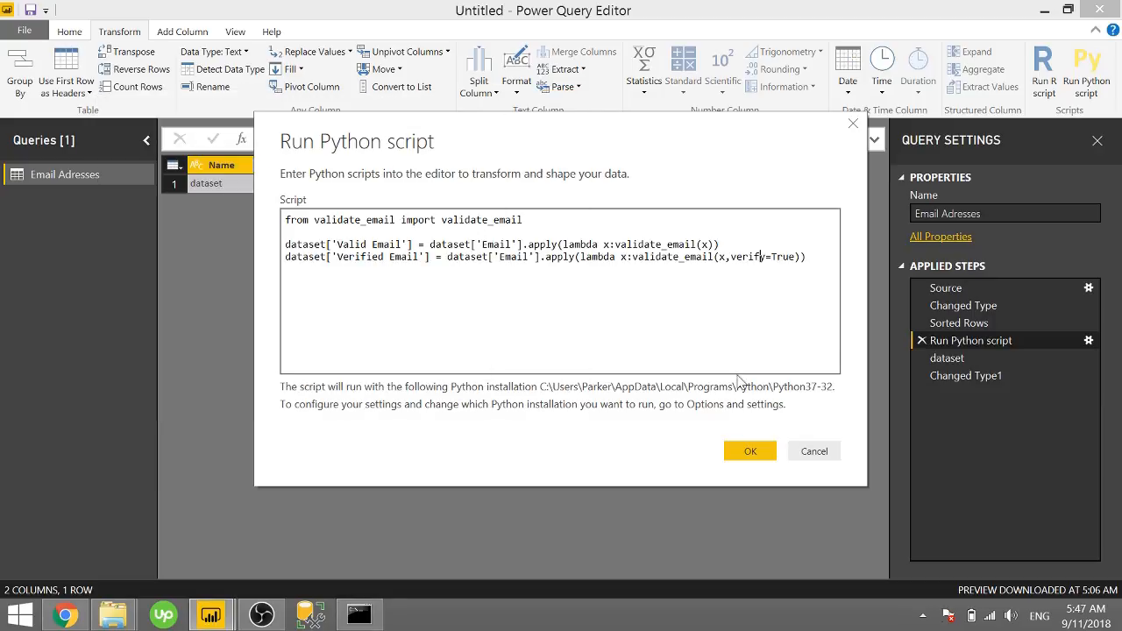
Run the two-line script and view the Changed Type1 step's Verified Email column
left_click(749, 451)
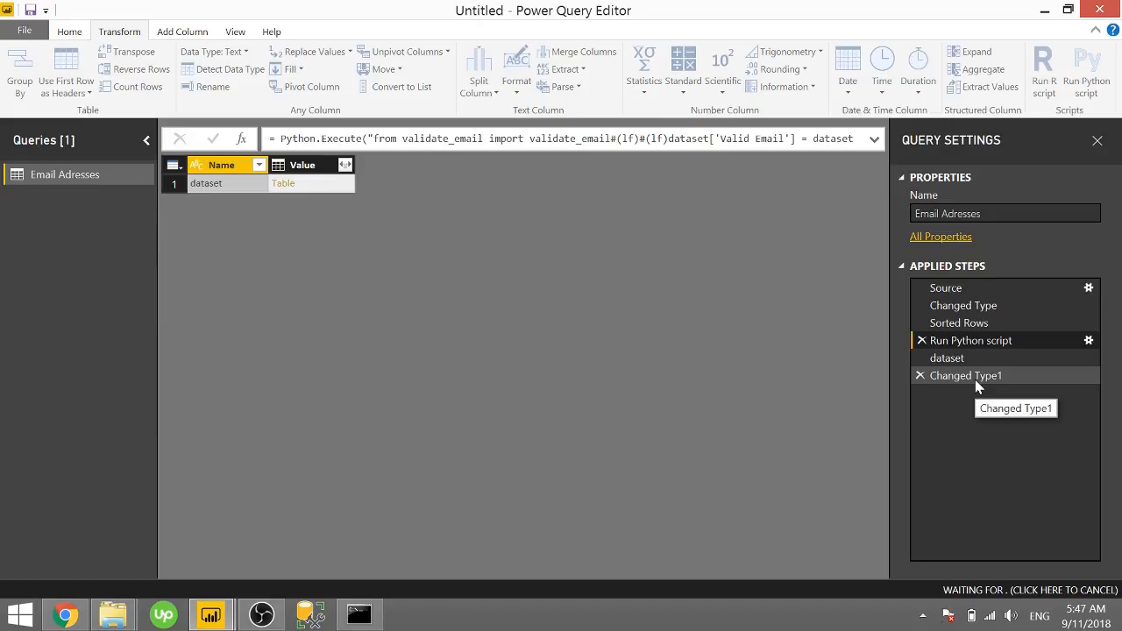
left_click(965, 375)
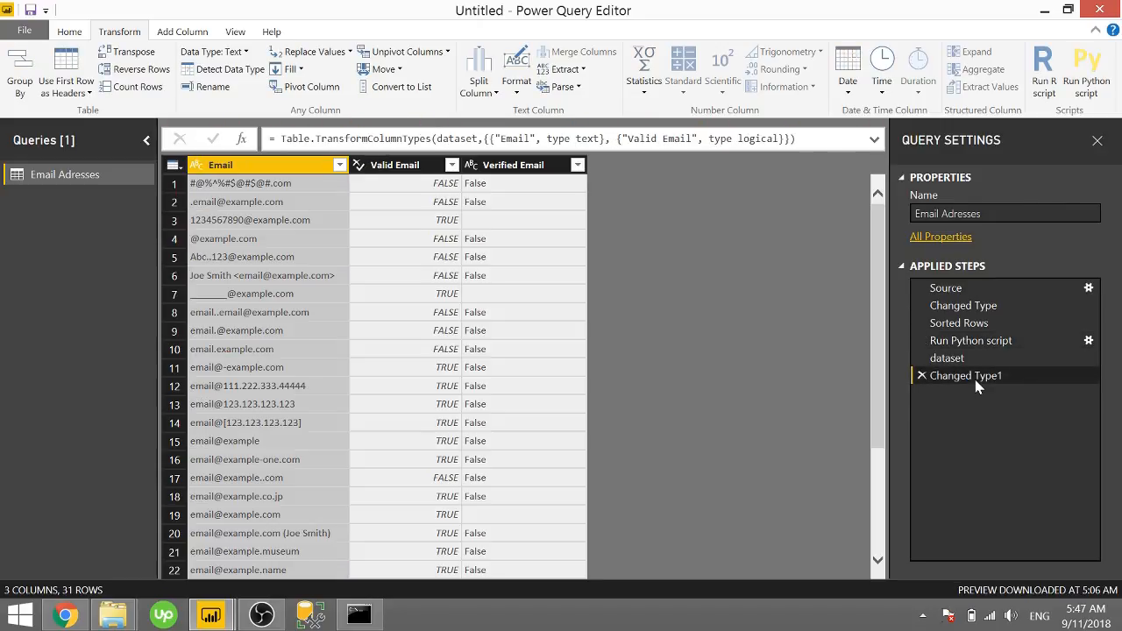
mouse_move(491, 194)
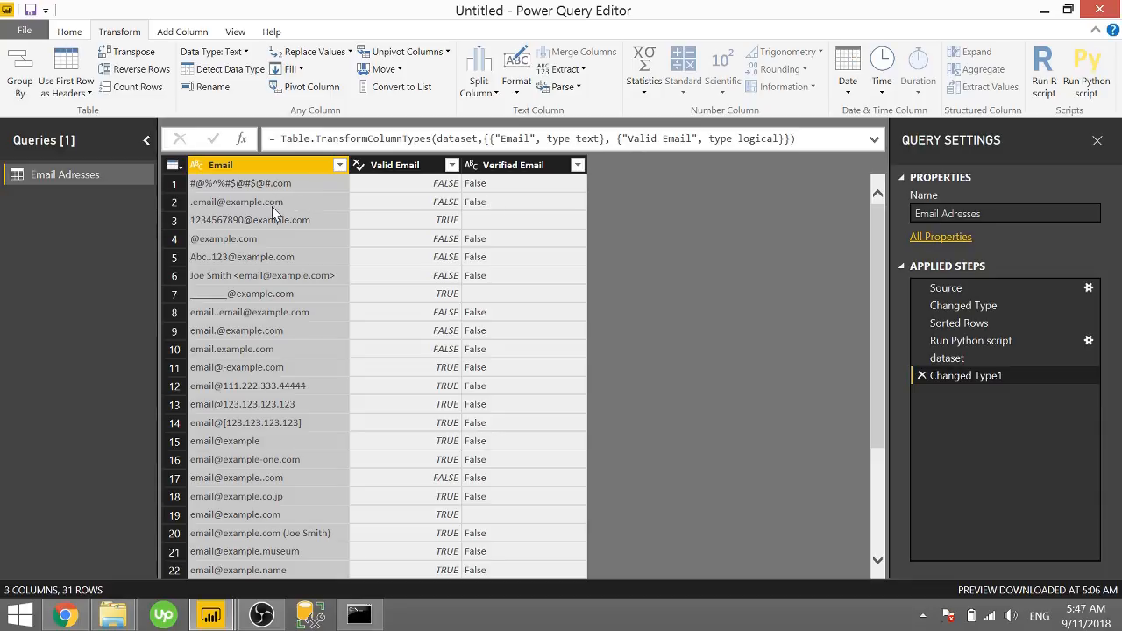
mouse_move(480, 229)
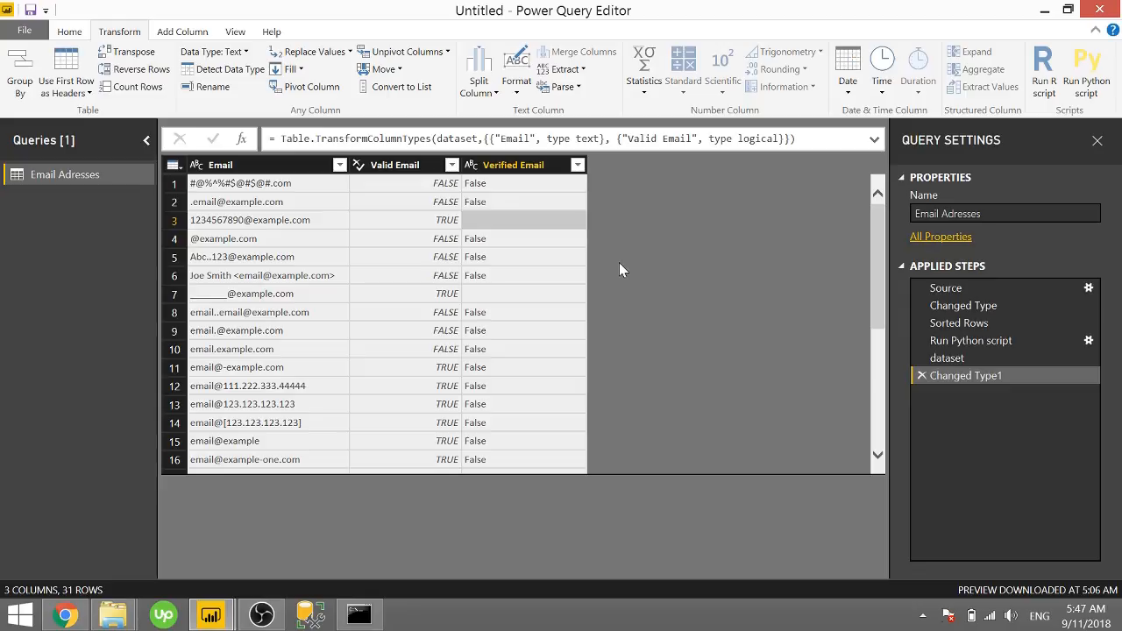
scroll("down", 3)
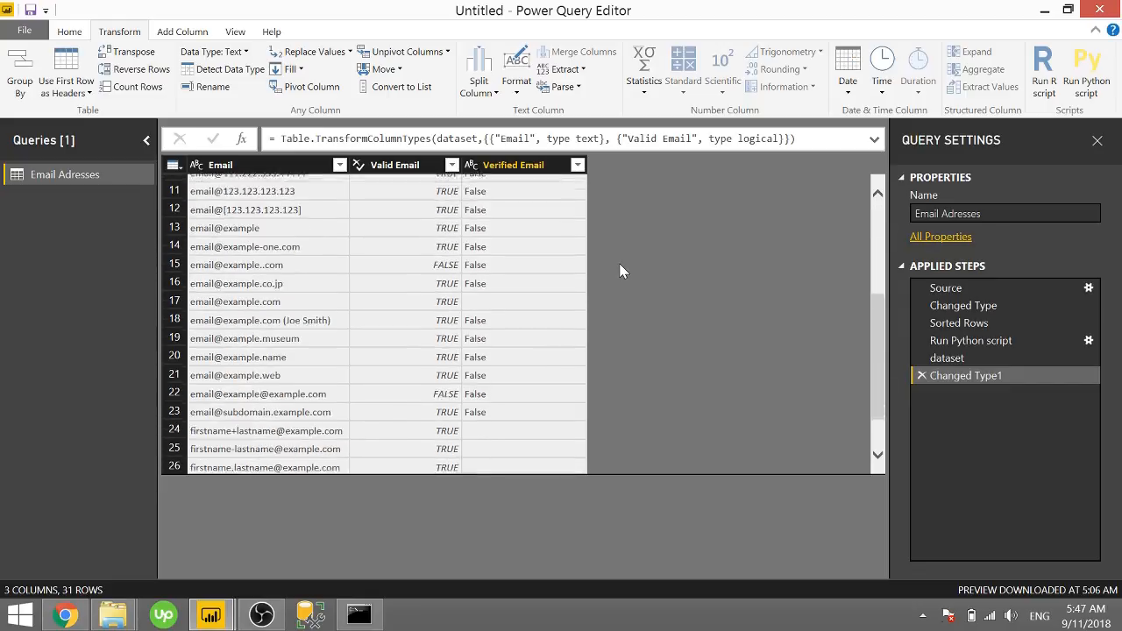
scroll("down", 3)
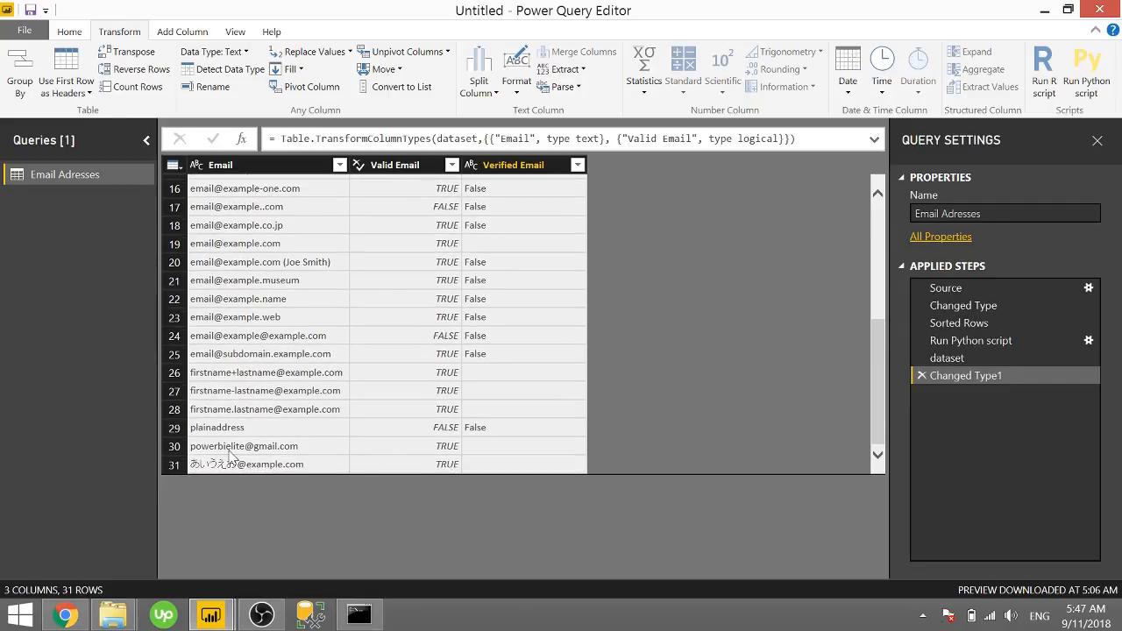
mouse_move(489, 456)
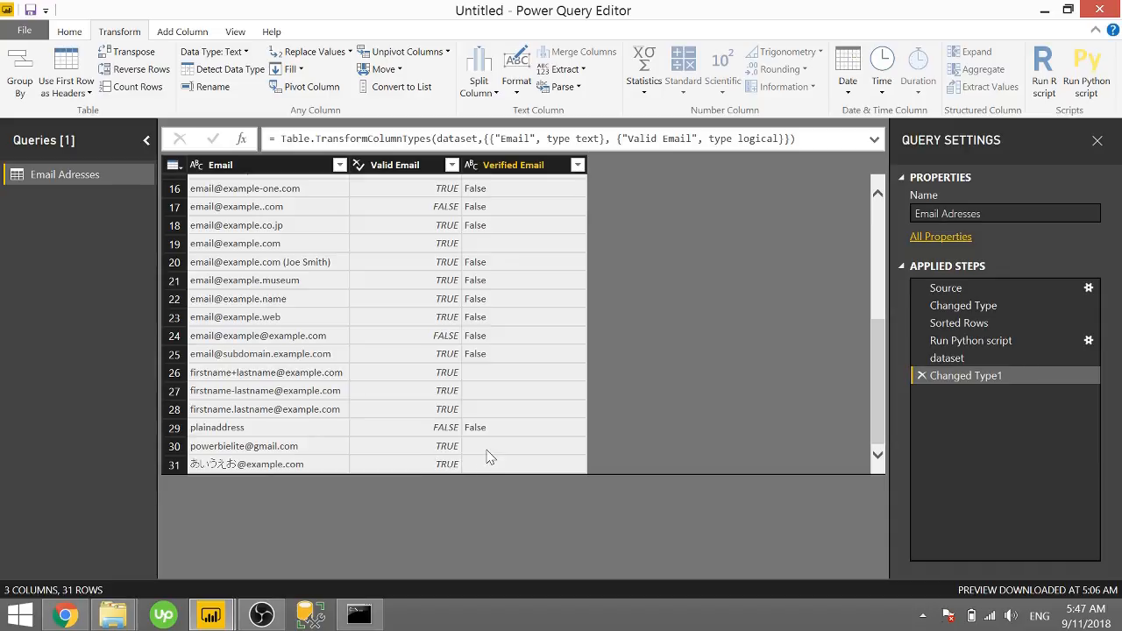
left_click(524, 445)
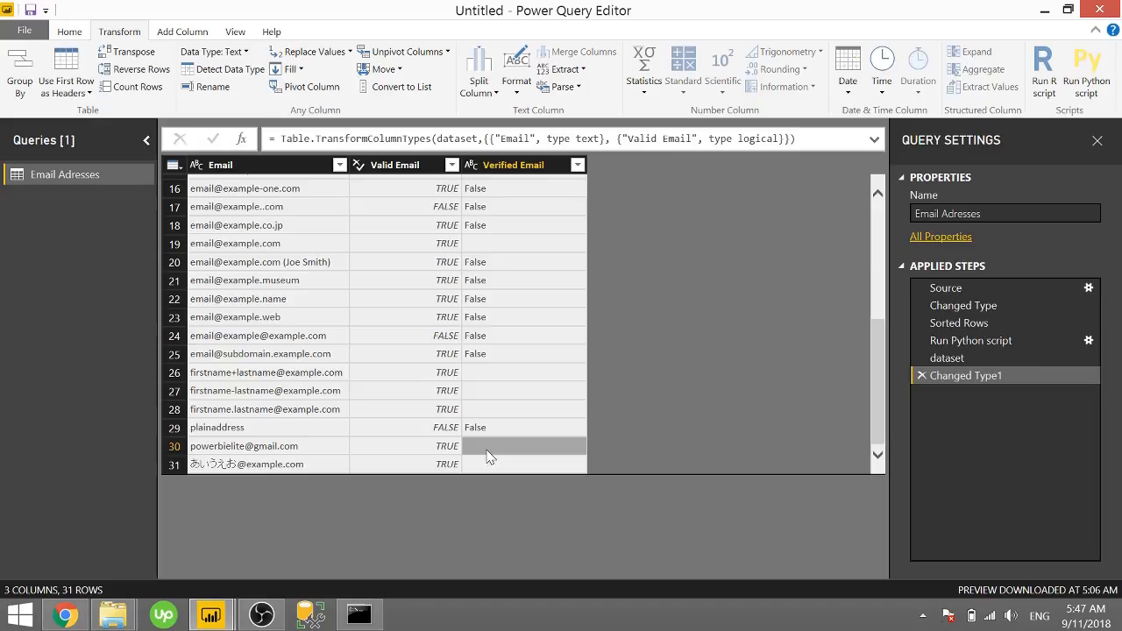
mouse_move(611, 350)
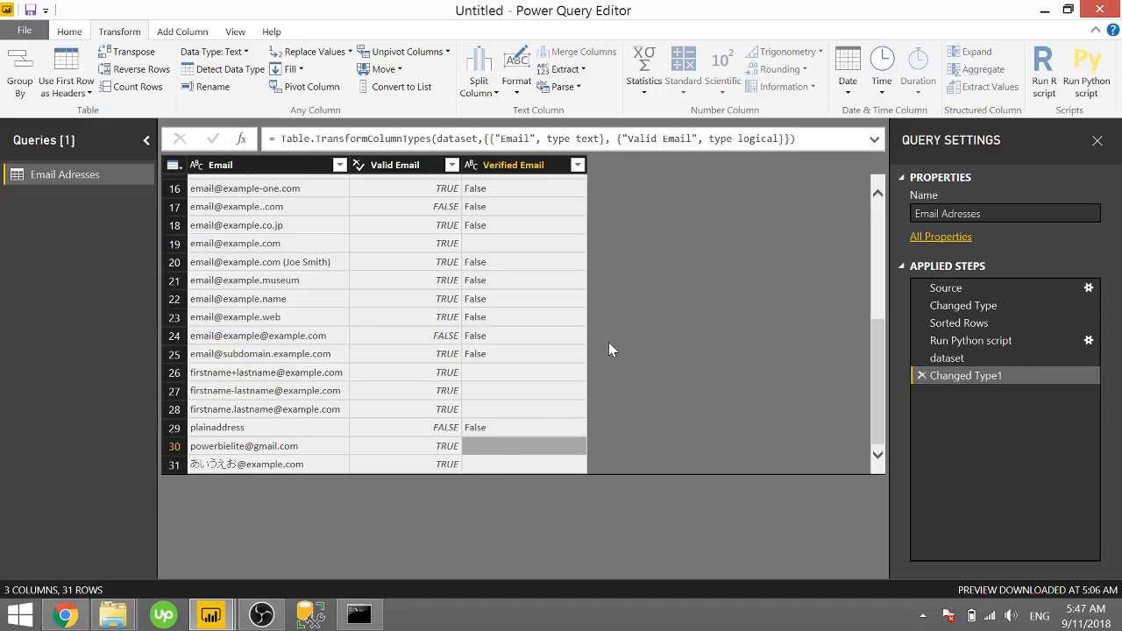